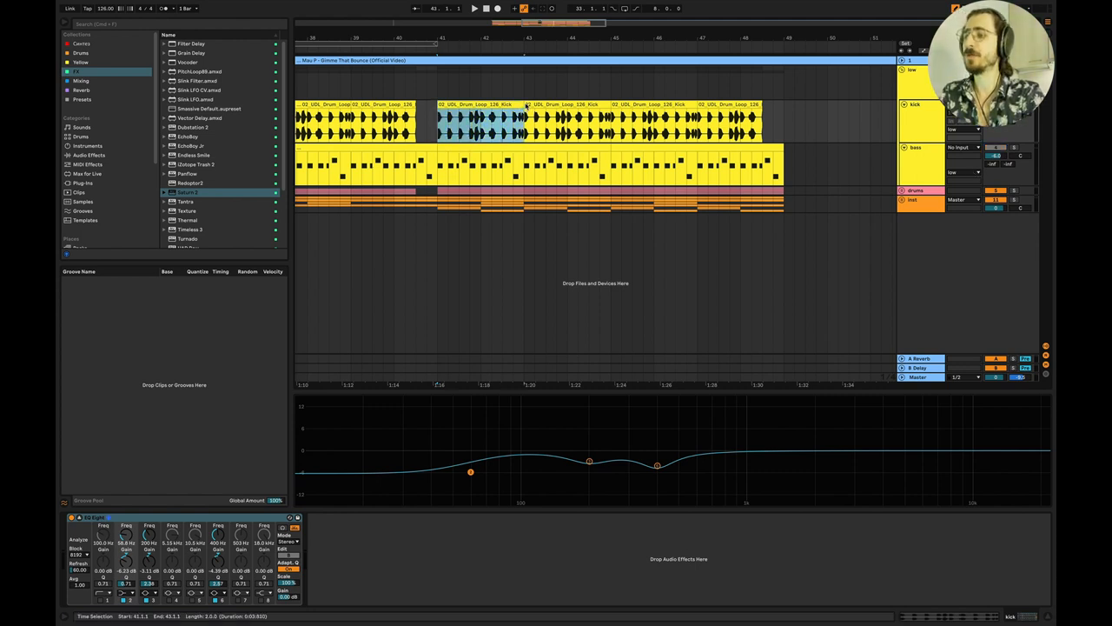
Select the bass track beneath the drum loop and bring up its Serum instrument
left_click(556, 118)
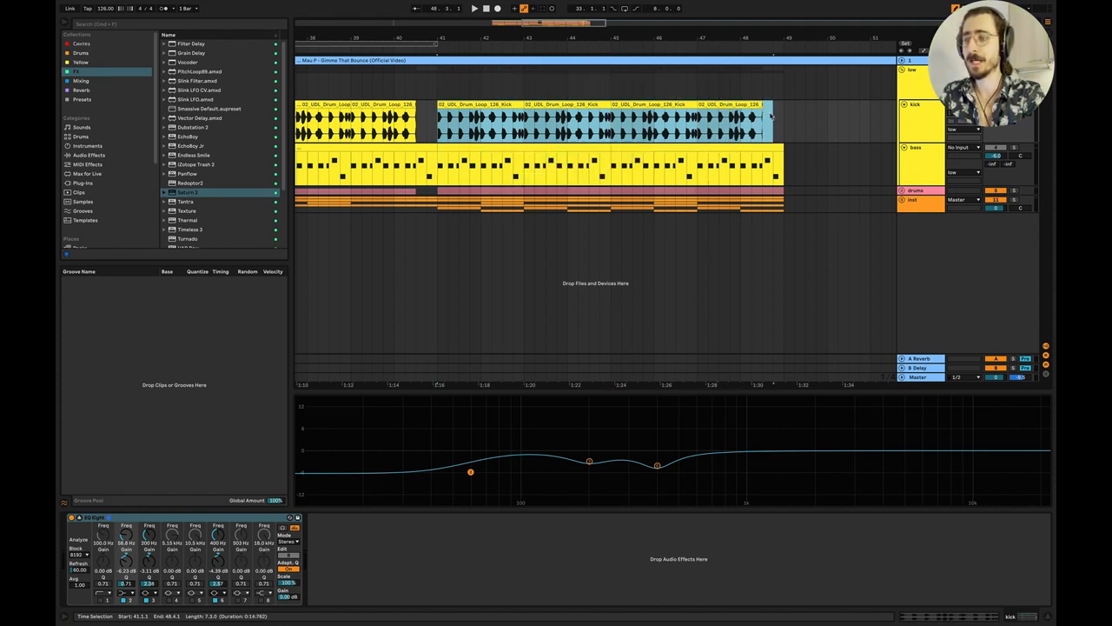
left_click(710, 165)
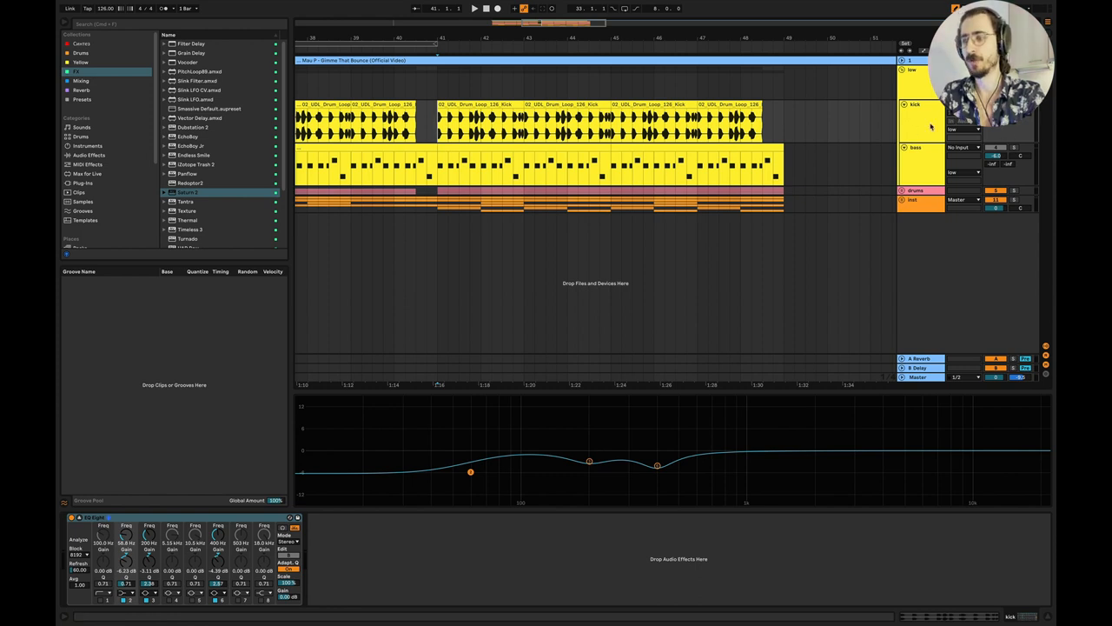
left_click(475, 9)
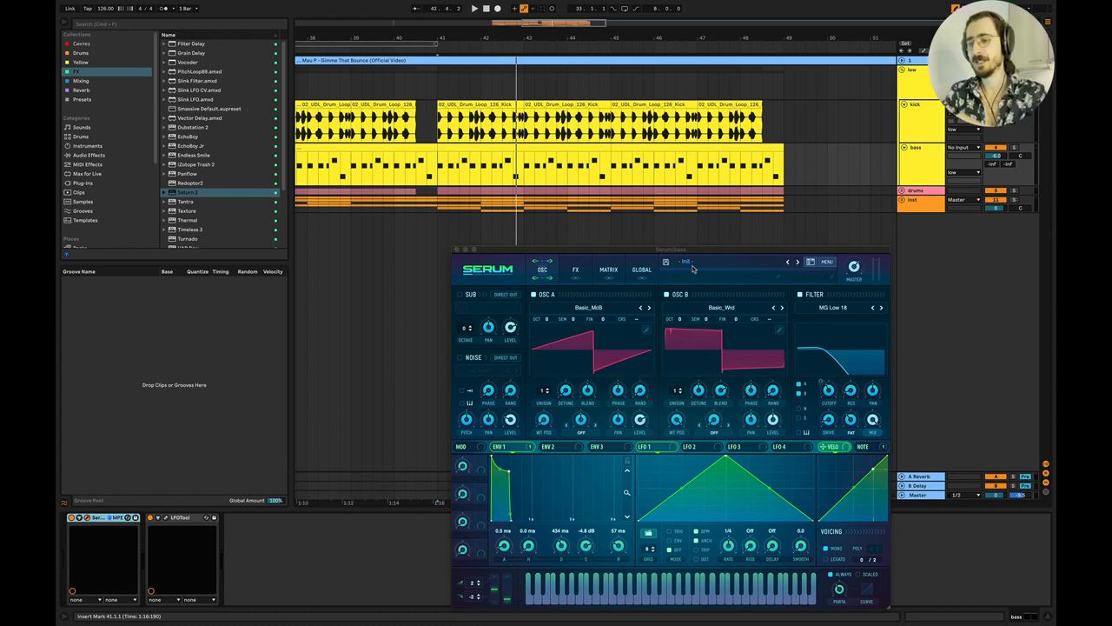
mouse_move(654, 320)
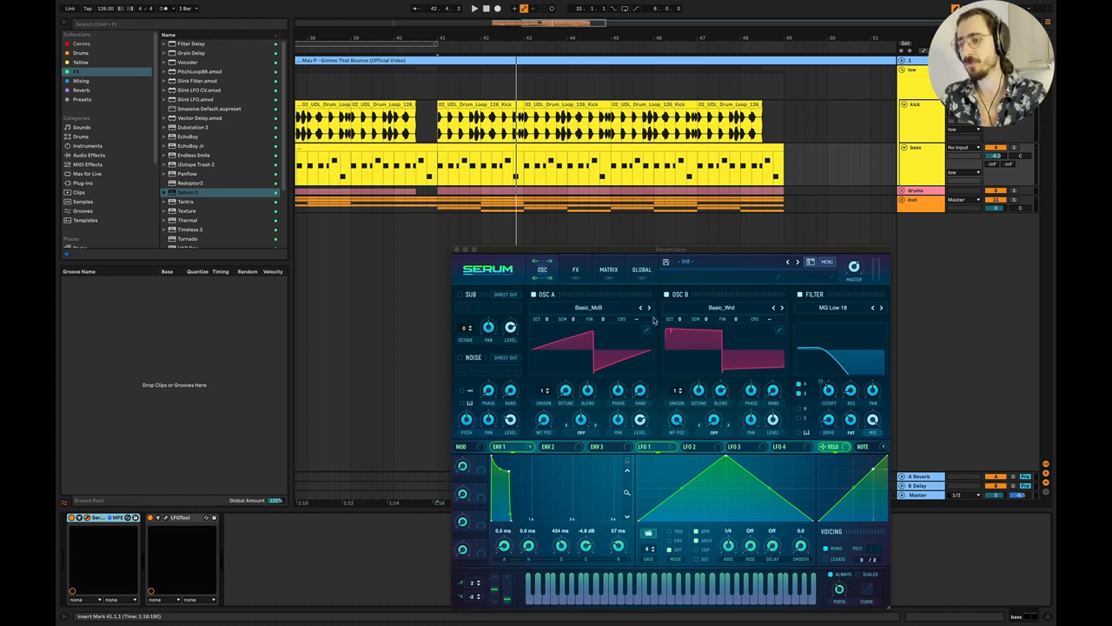
Toggle OSC B off and on, browse OSC A's wavetable list, then move to the FX page
left_click(575, 270)
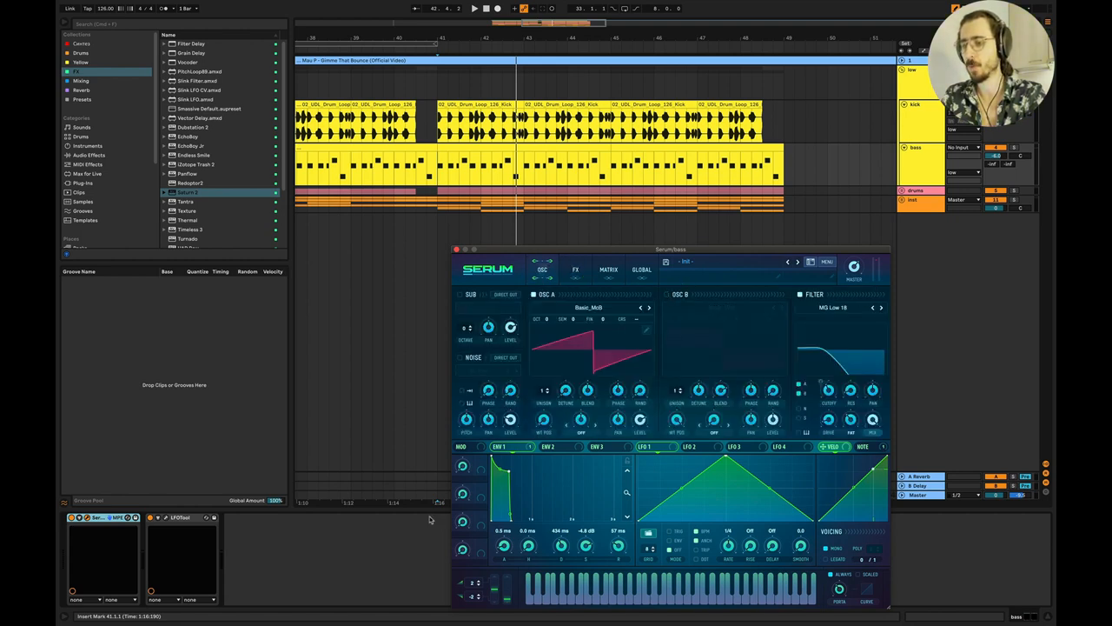
left_click(587, 306)
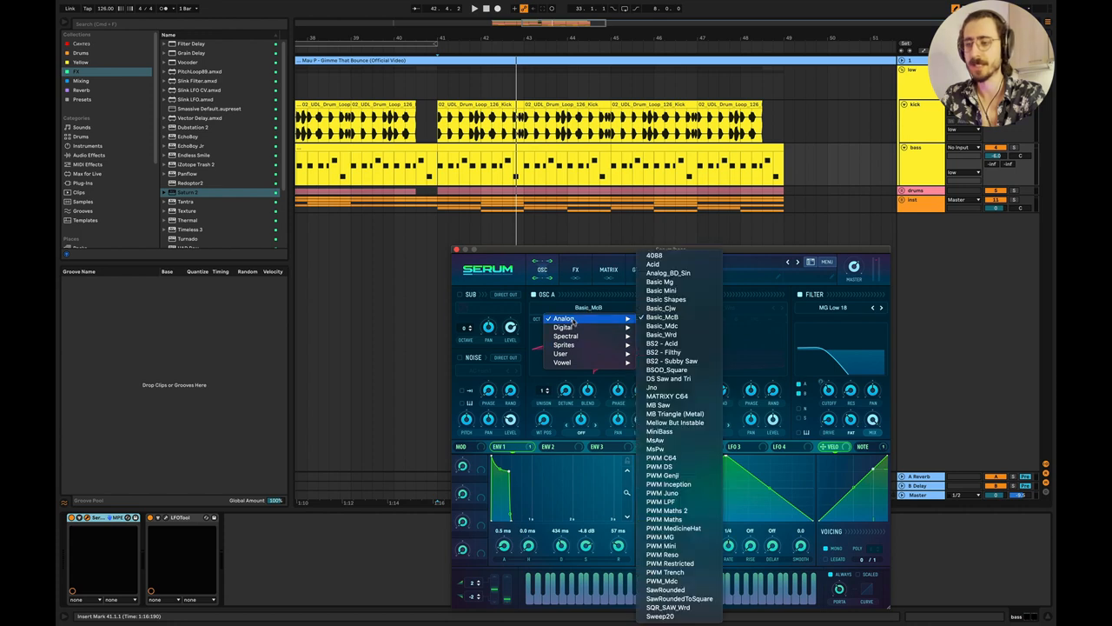
mouse_move(769, 303)
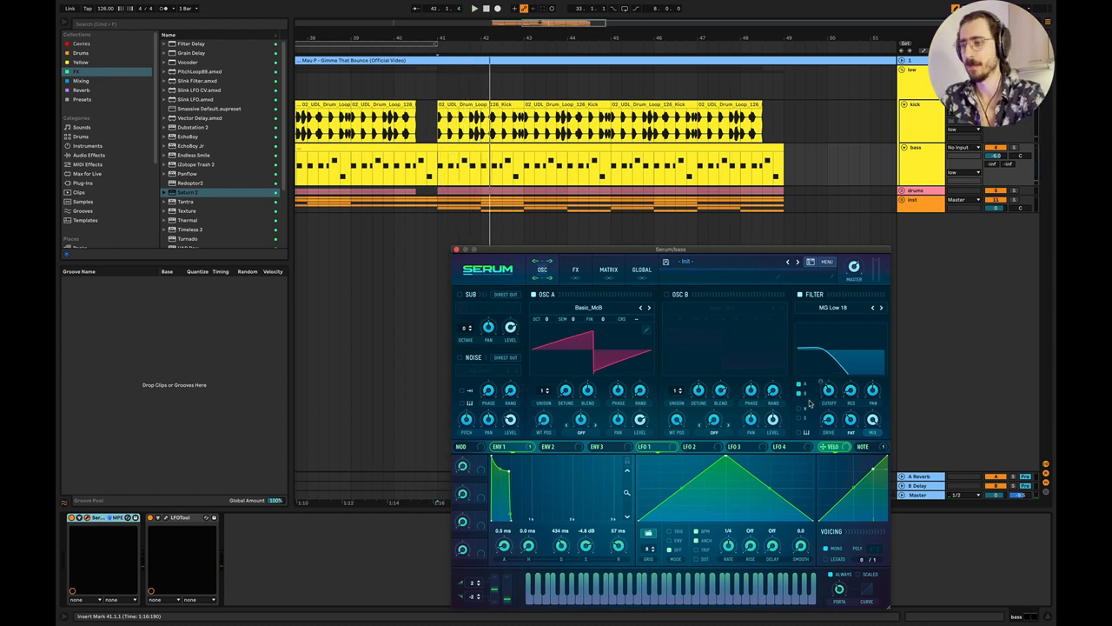
left_click(474, 7)
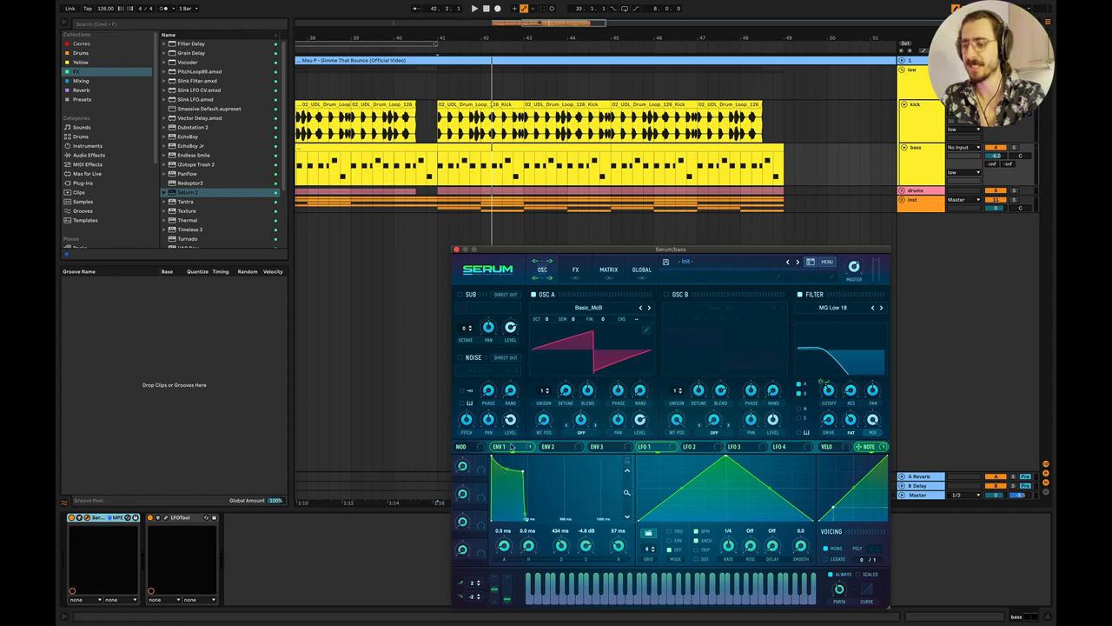
mouse_move(739, 449)
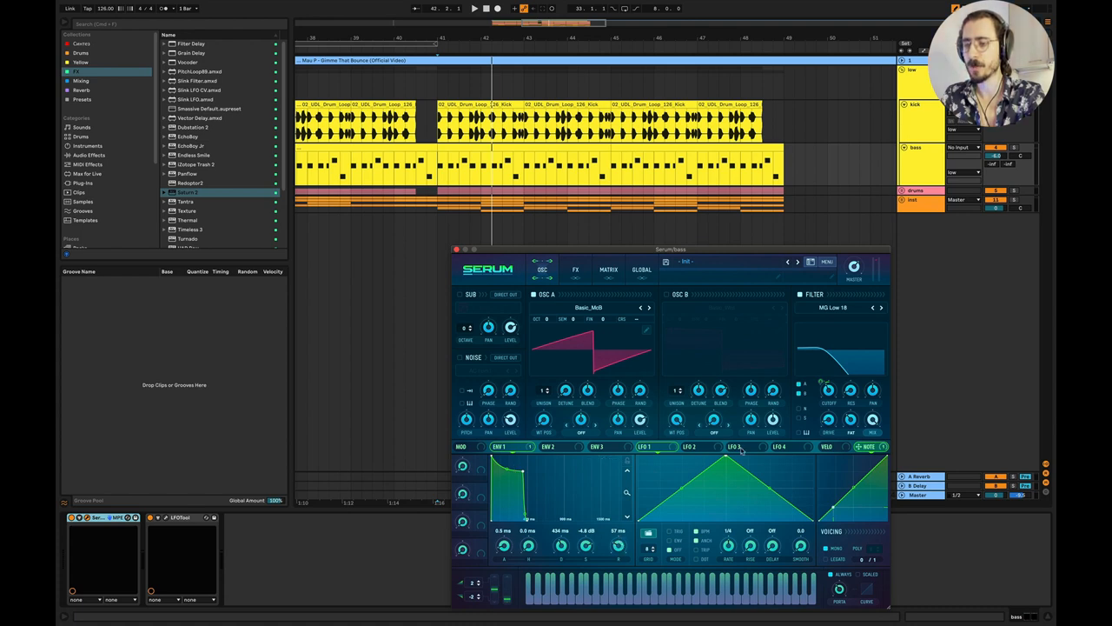
left_click(667, 296)
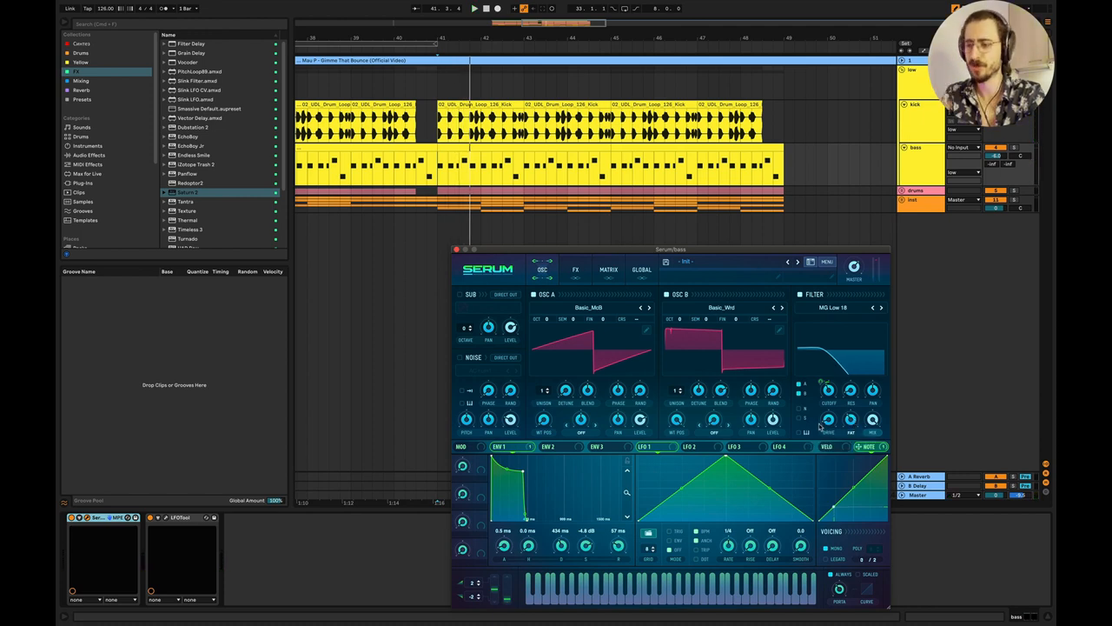
left_click(576, 270)
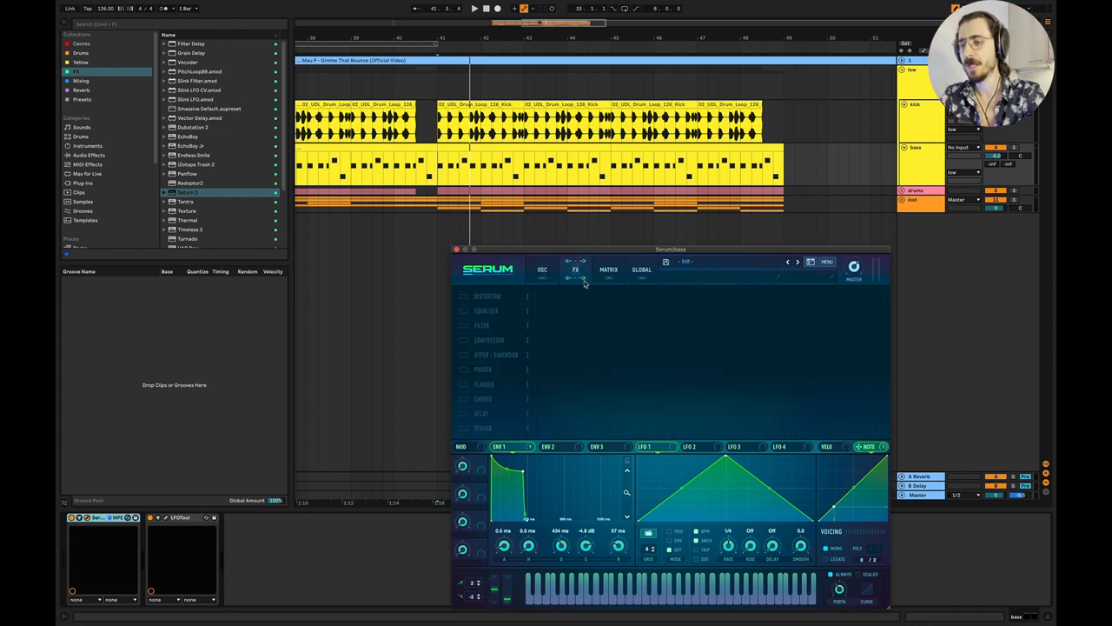
Enable Distortion with the Drive turned up, then enable the Equalizer module
left_click(464, 296)
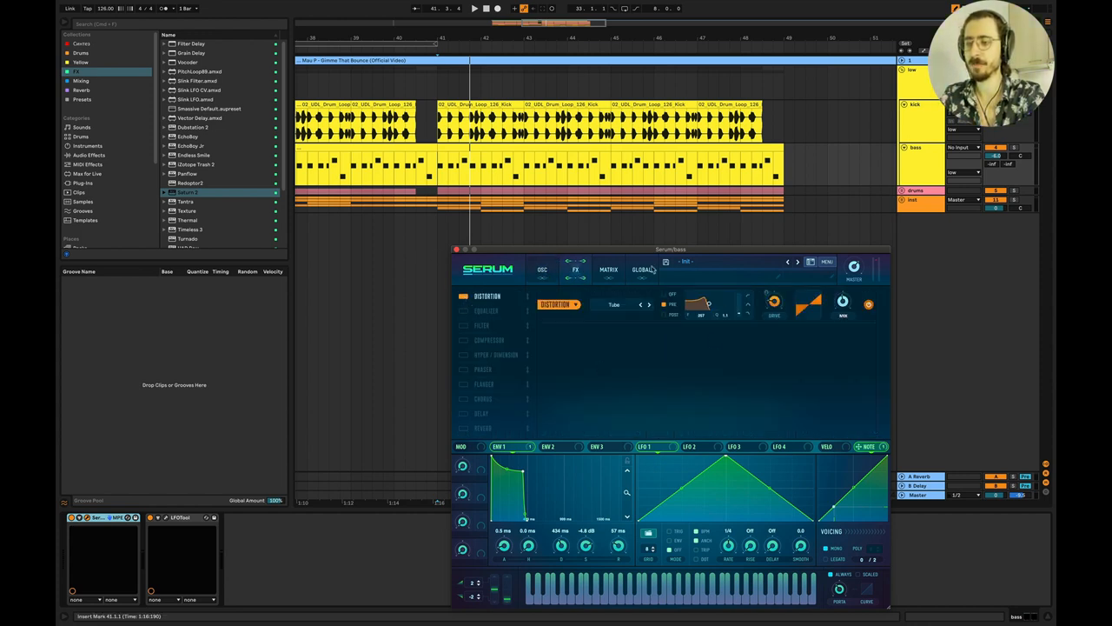
mouse_move(646, 294)
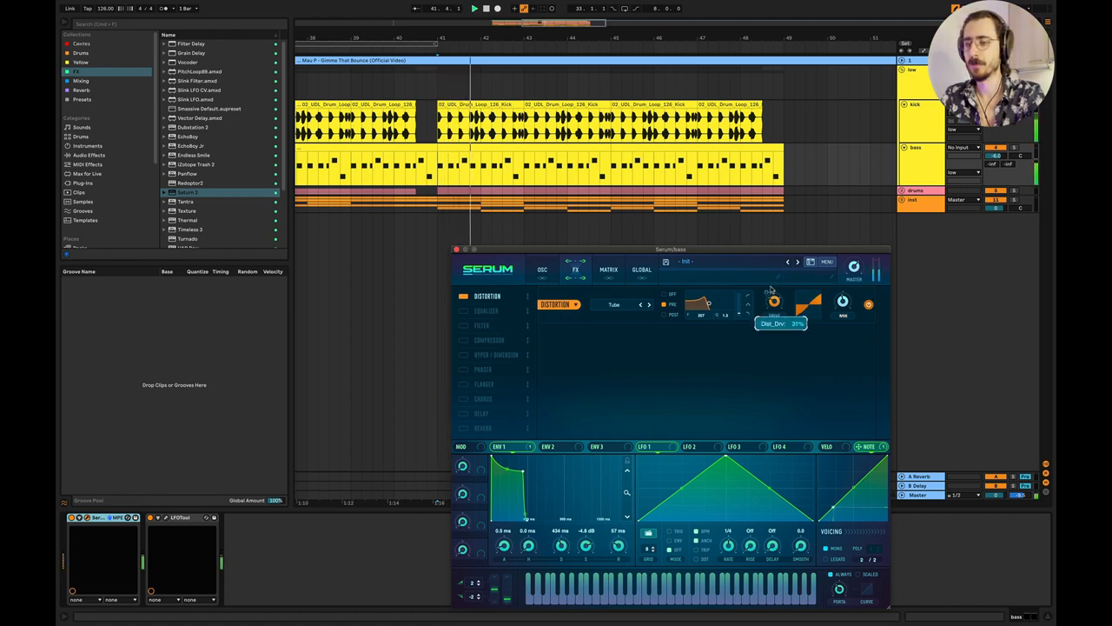
left_click_drag(799, 306, 813, 295)
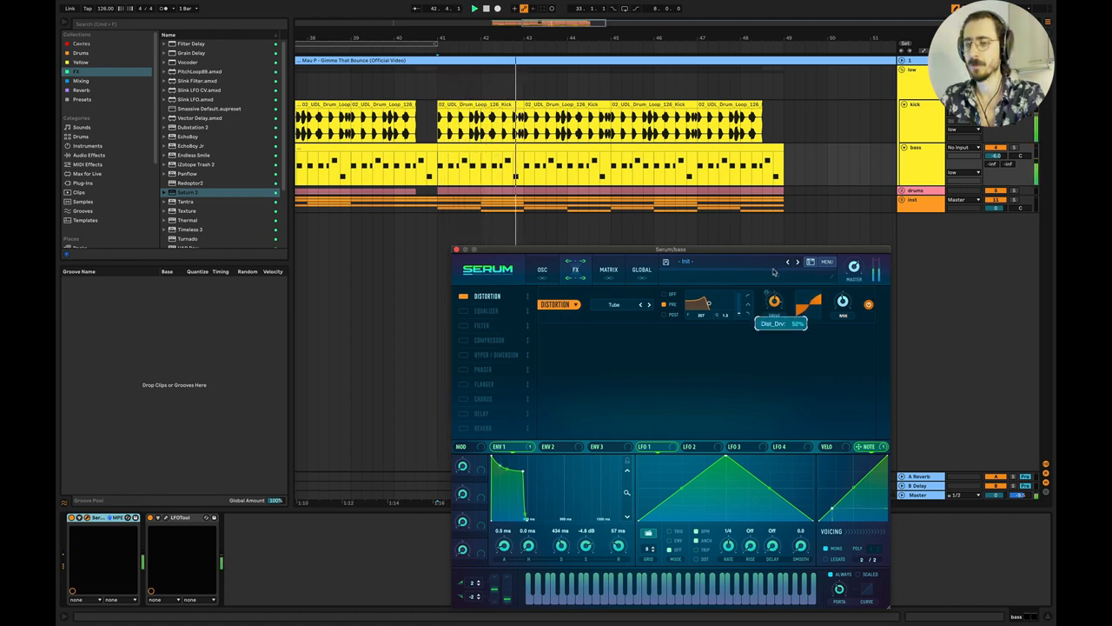
left_click_drag(773, 299, 773, 326)
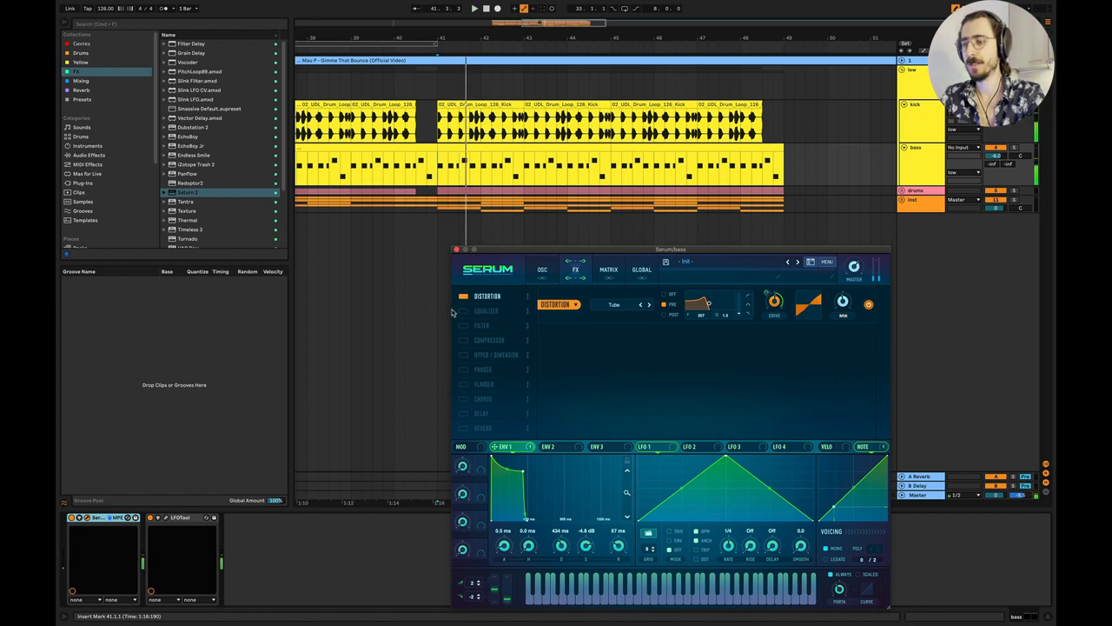
left_click(463, 310)
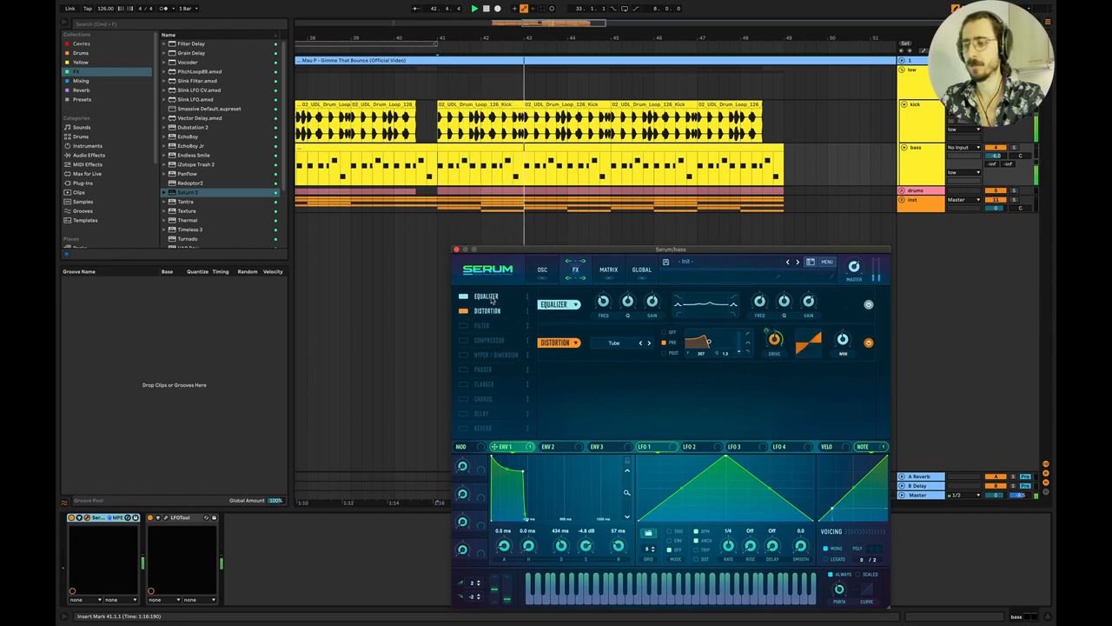
Enable the Filter with a chosen type, and toggle Hyper/Dimension on then off
left_click(463, 325)
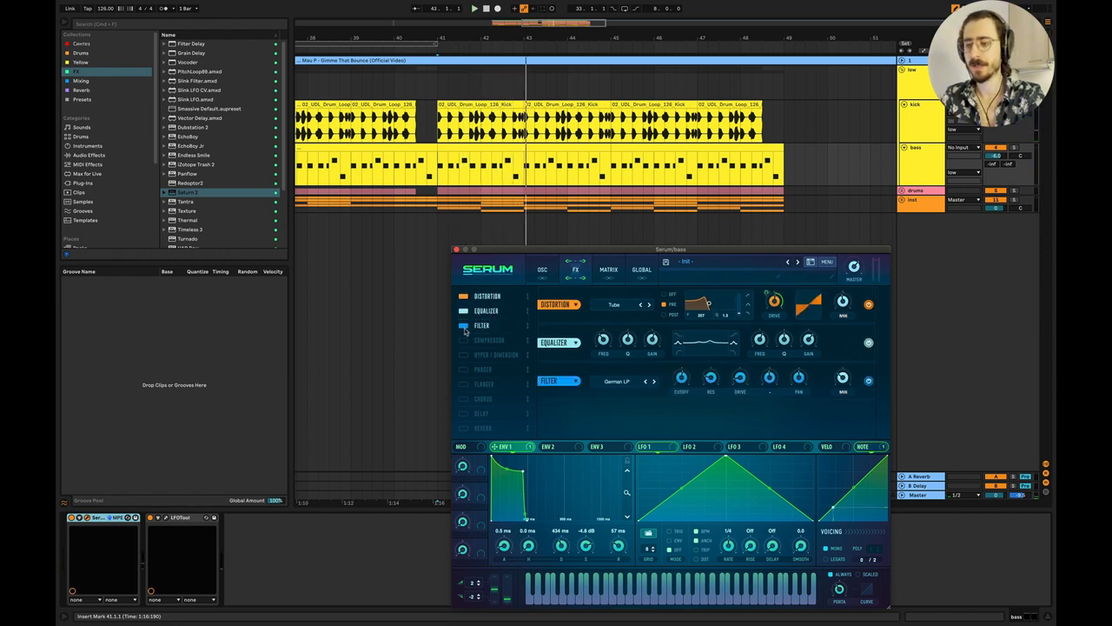
left_click(617, 380)
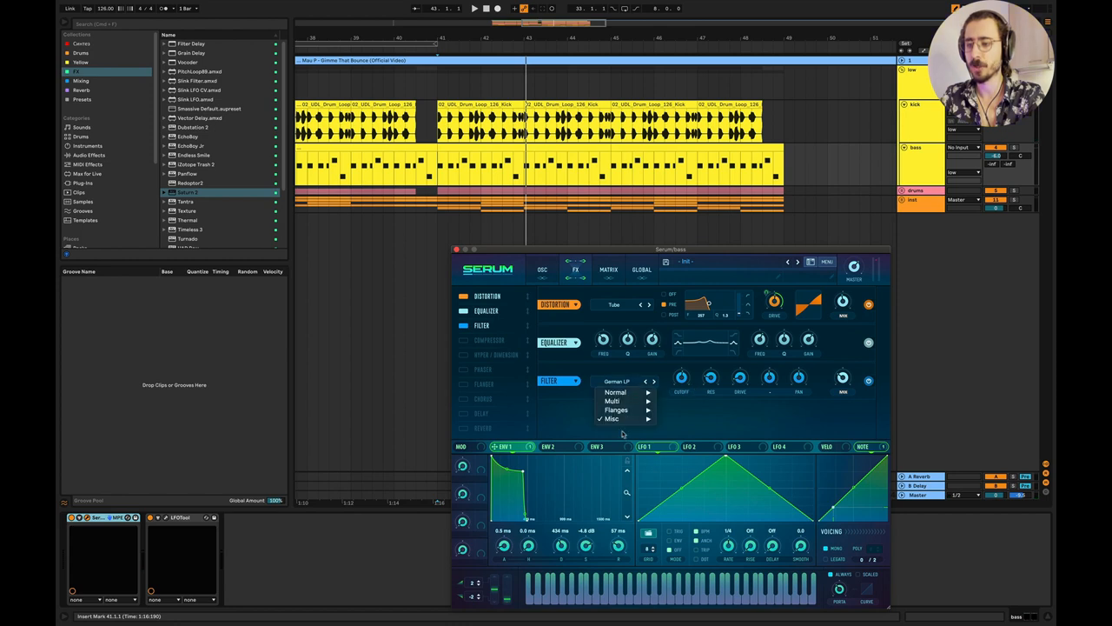
left_click(611, 419)
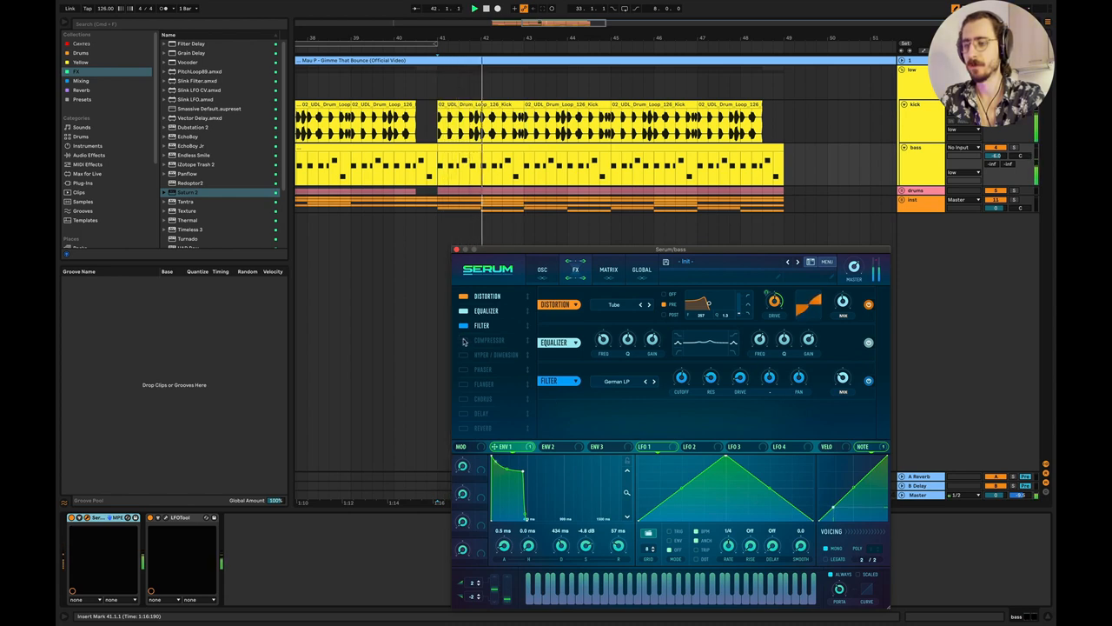
left_click(464, 355)
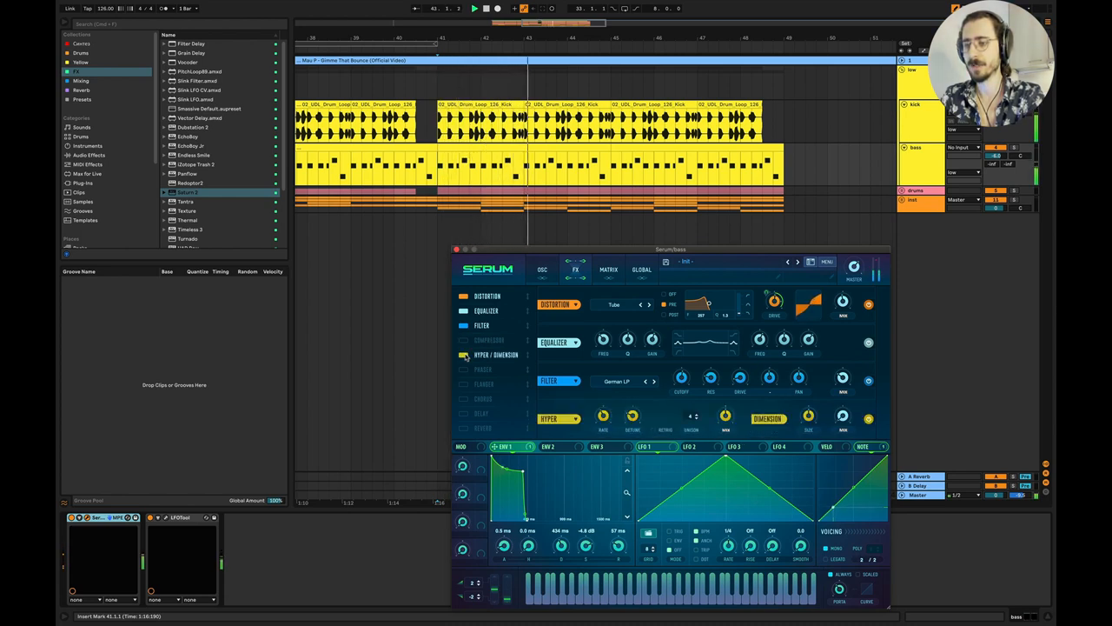
left_click(490, 339)
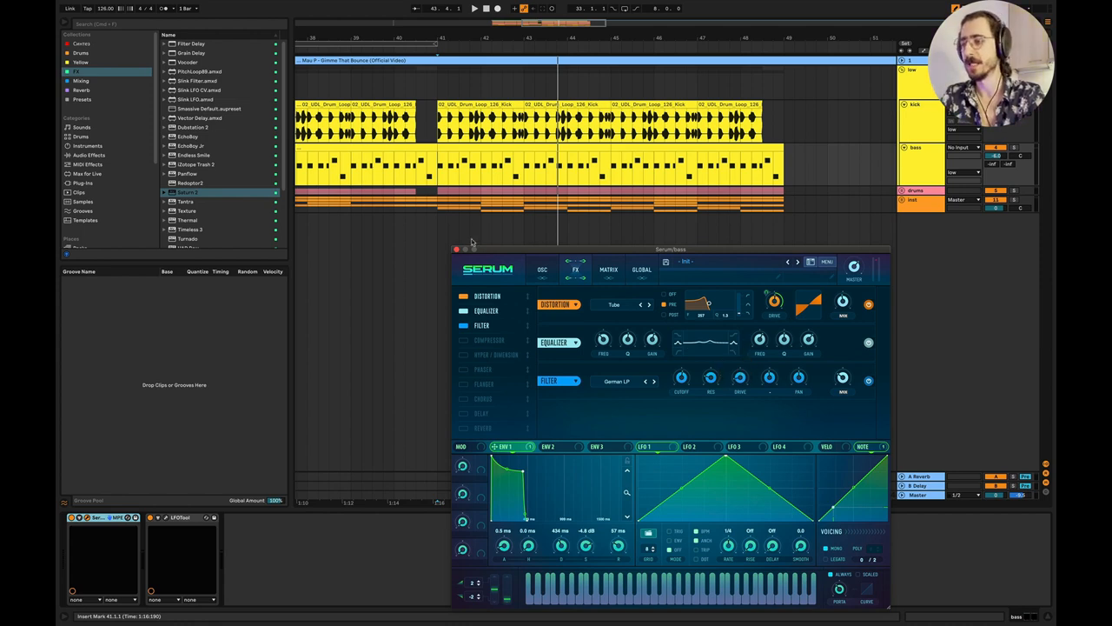
Close Serum and unfold the drum group into its individual loop tracks
left_click(455, 250)
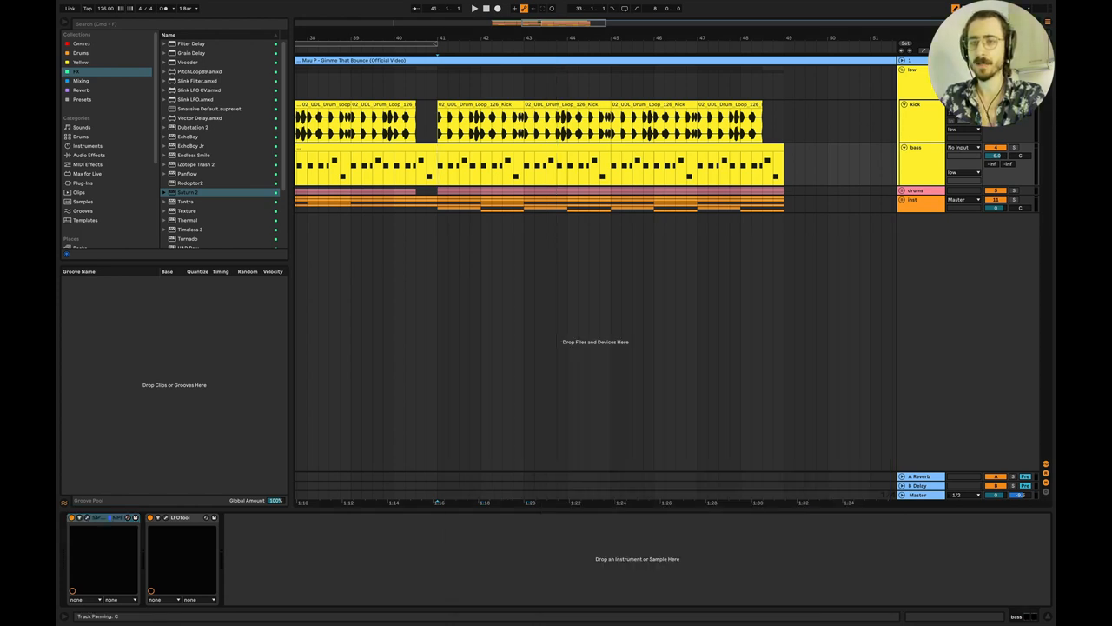
left_click(475, 7)
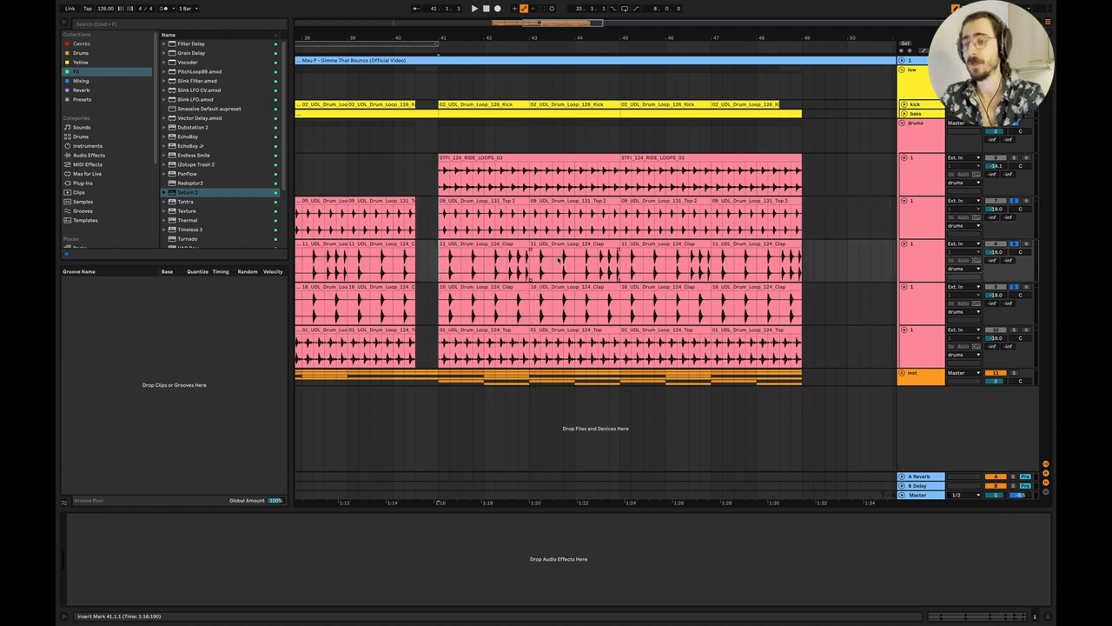
Collapse the drum group and reopen the Serum bass synth on its effects page
left_click(475, 7)
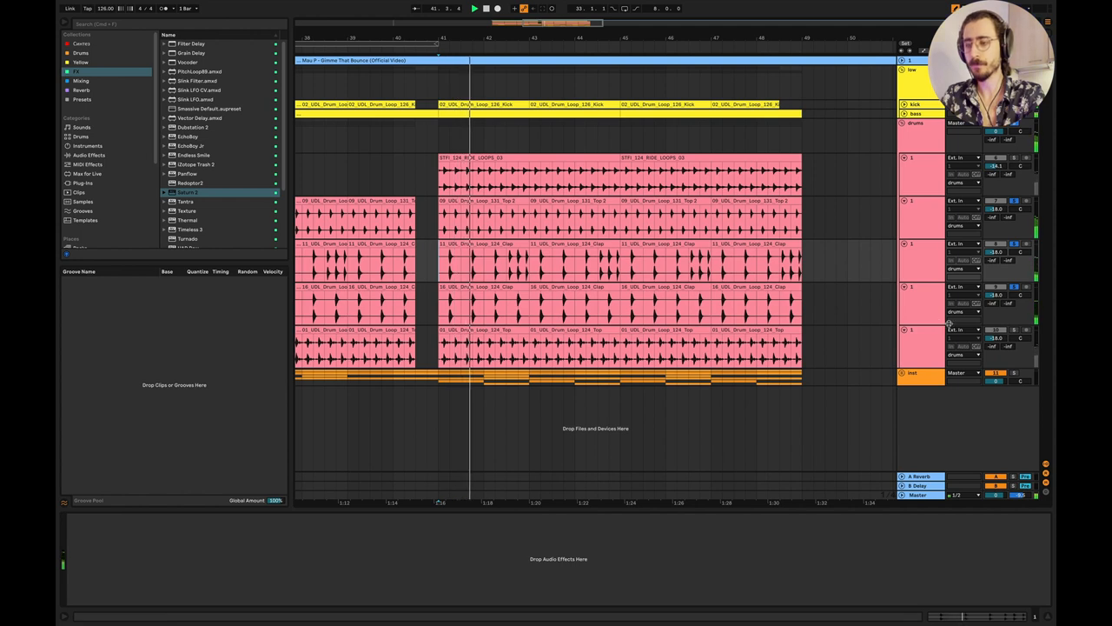
left_click(476, 344)
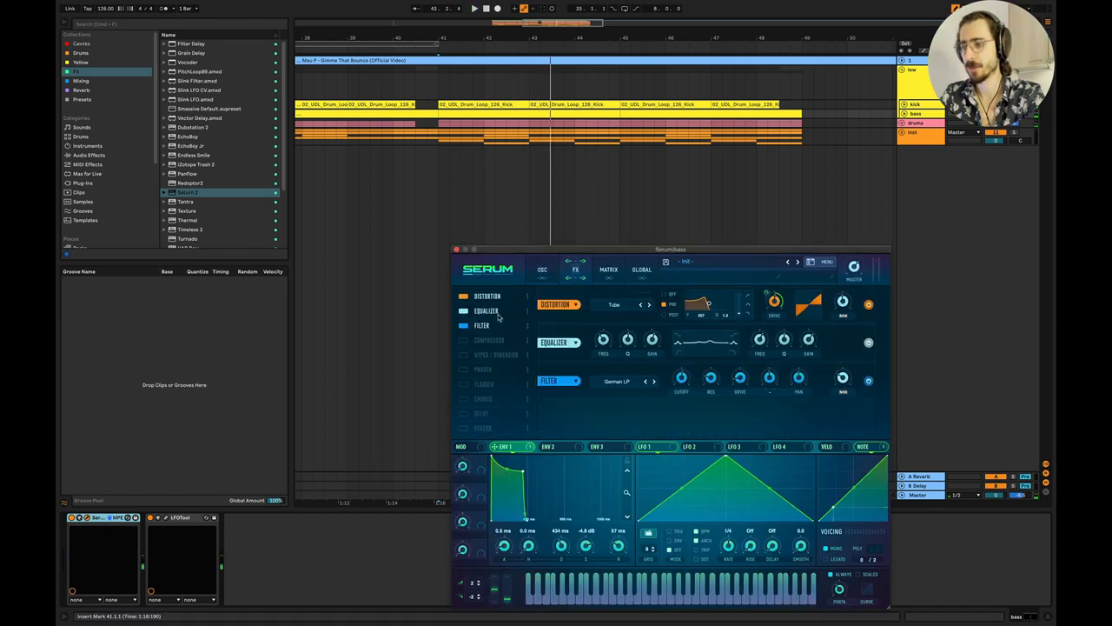
Close Serum so the track's compressor and FabFilter Saturn chain is shown
left_click(455, 250)
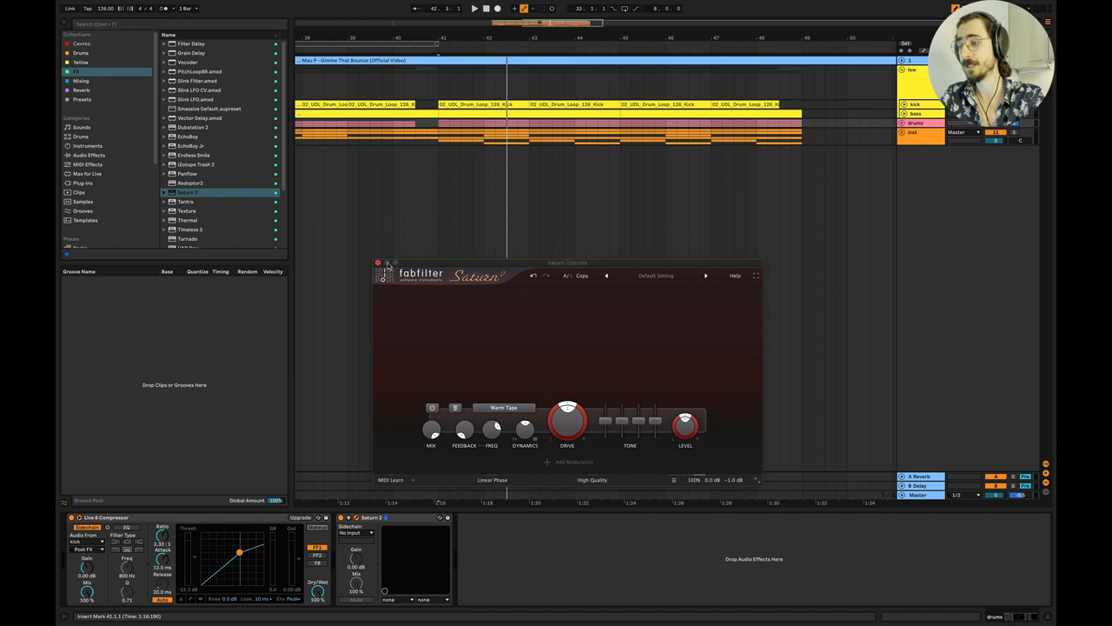
Select the bass track so its Serum and EQ Eight devices appear in the Detail view
left_click(379, 262)
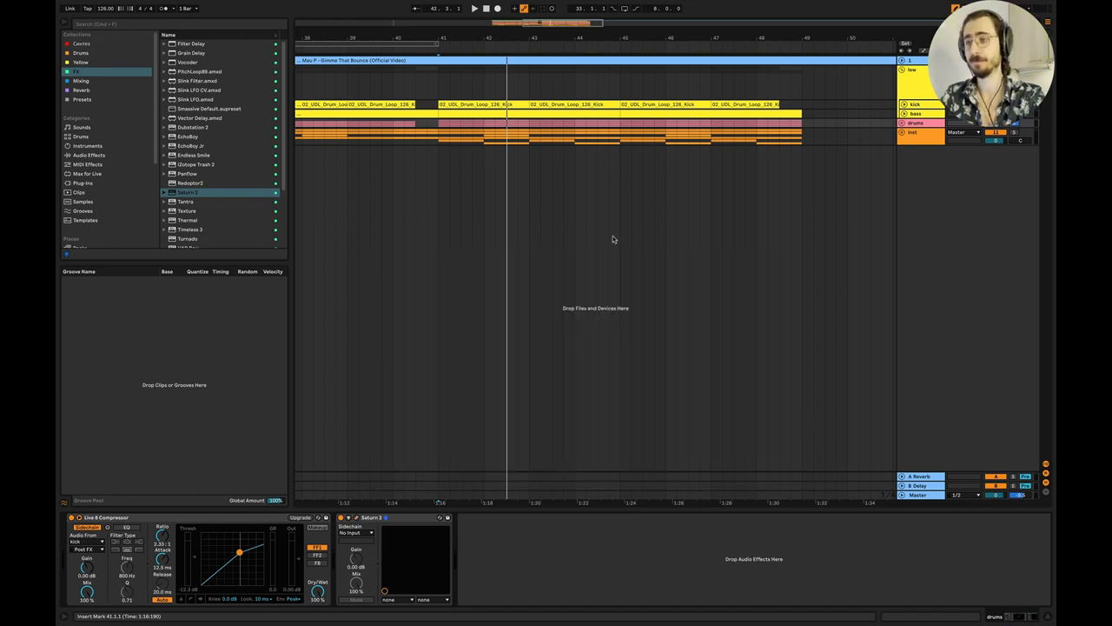
mouse_move(890, 80)
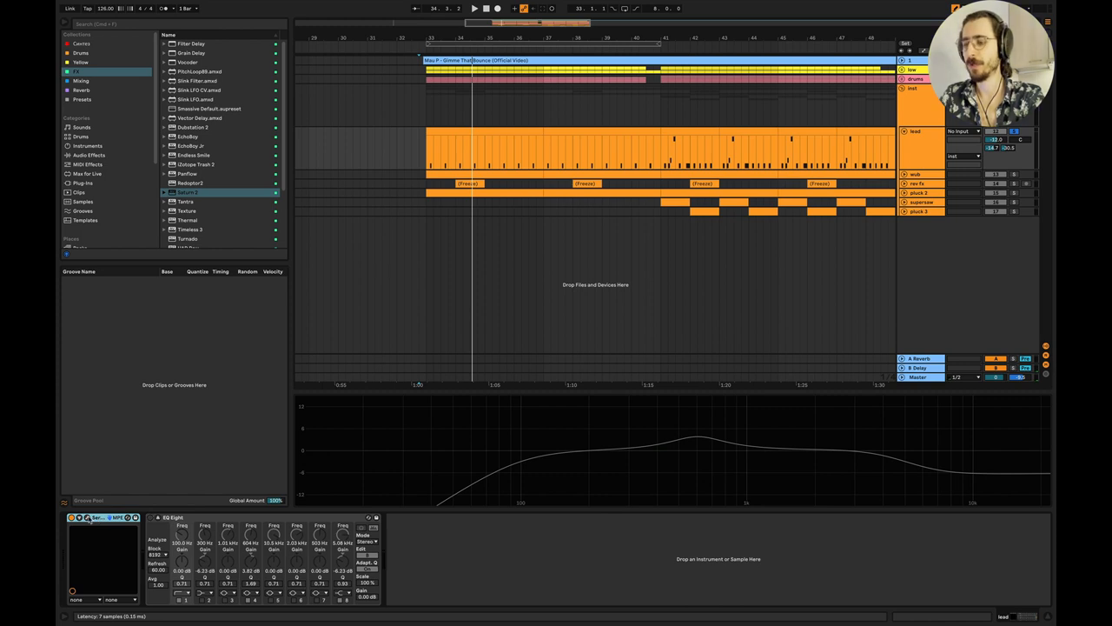
mouse_move(720, 344)
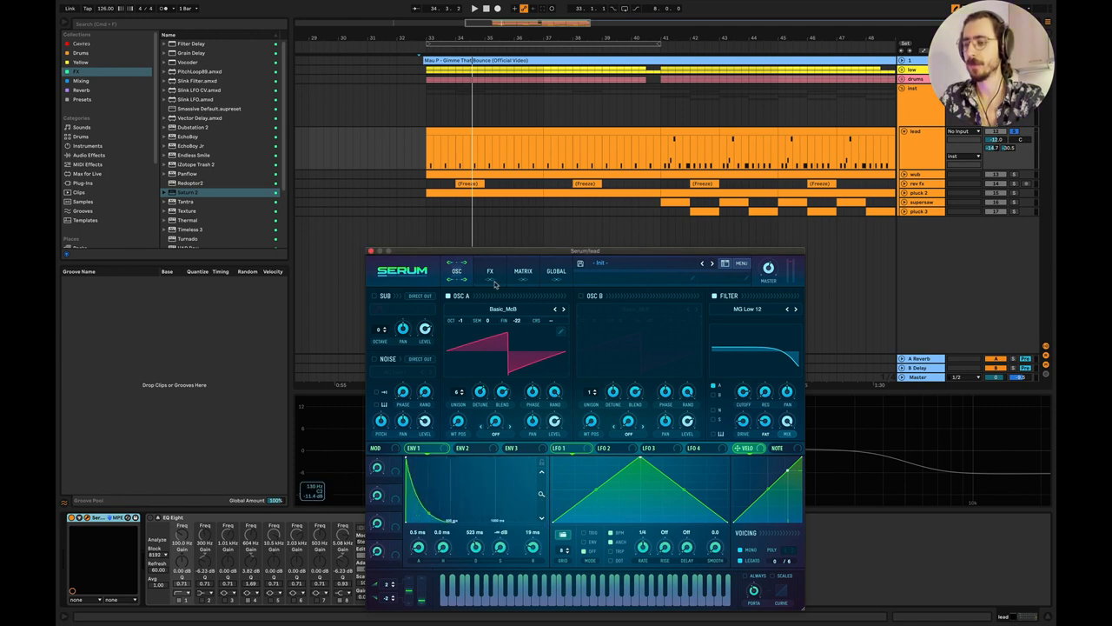
Glance at Serum's FX page, return to the sawtooth OSC page and nudge an oscillator control
left_click(490, 271)
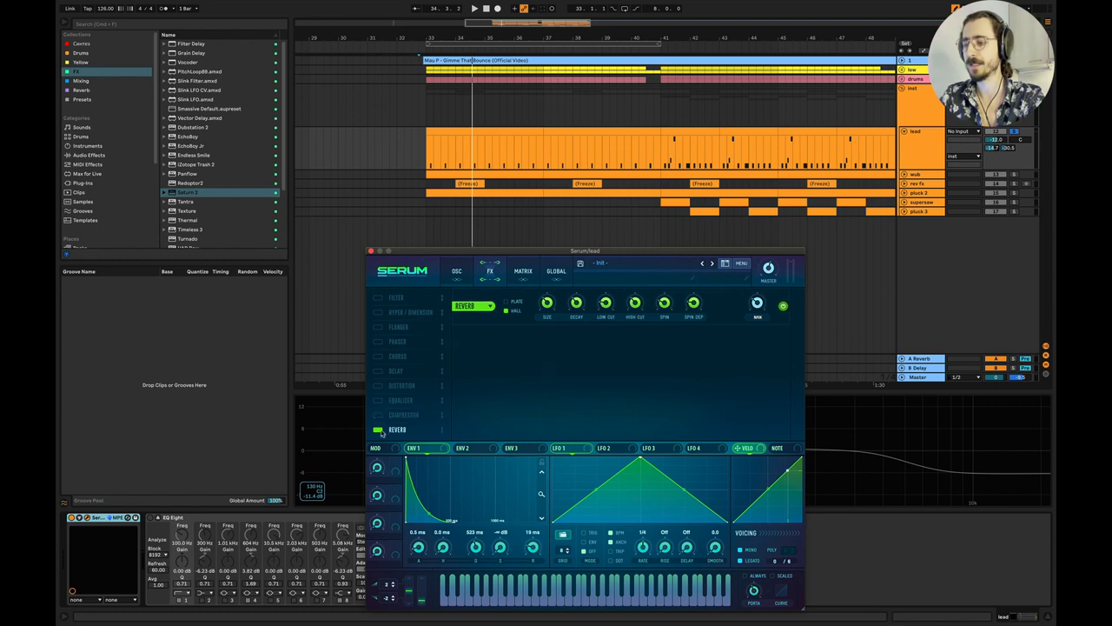
left_click(457, 271)
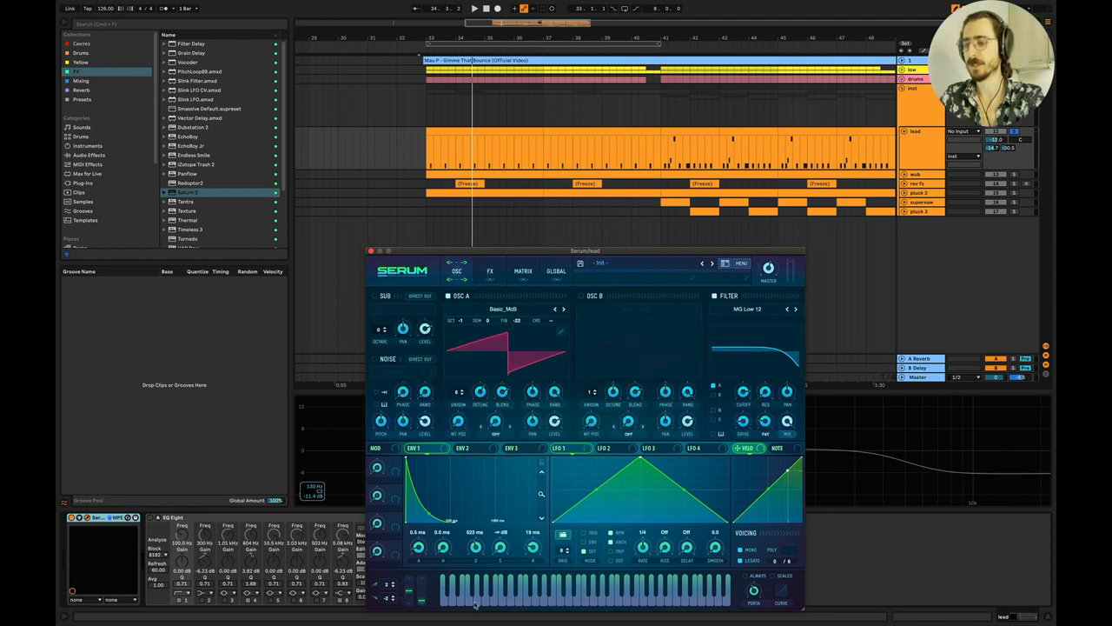
left_click(414, 448)
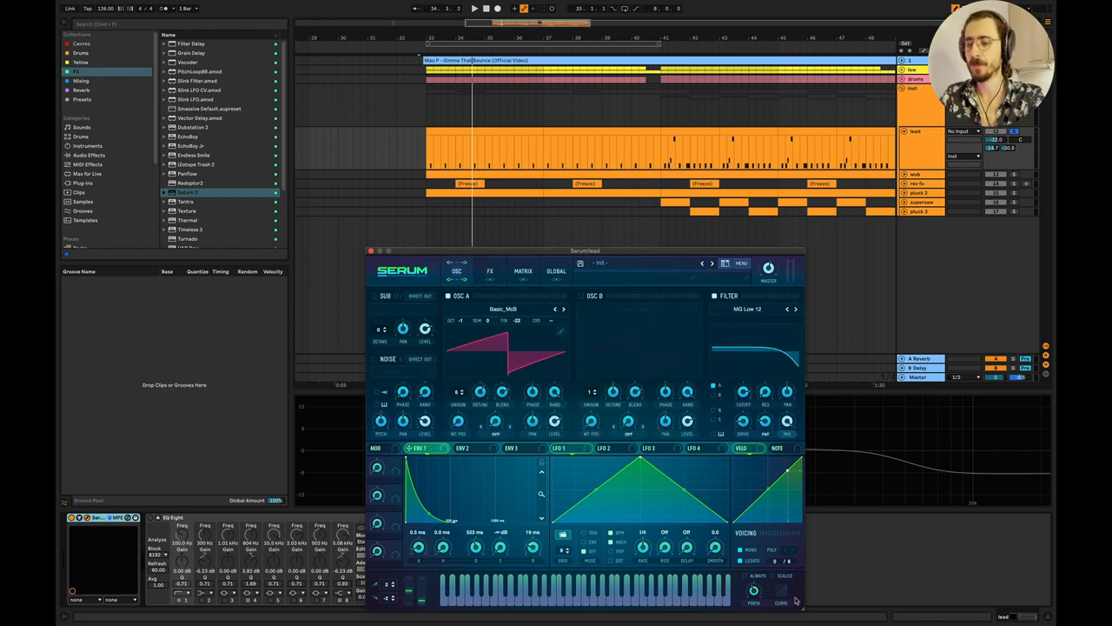
mouse_move(741, 564)
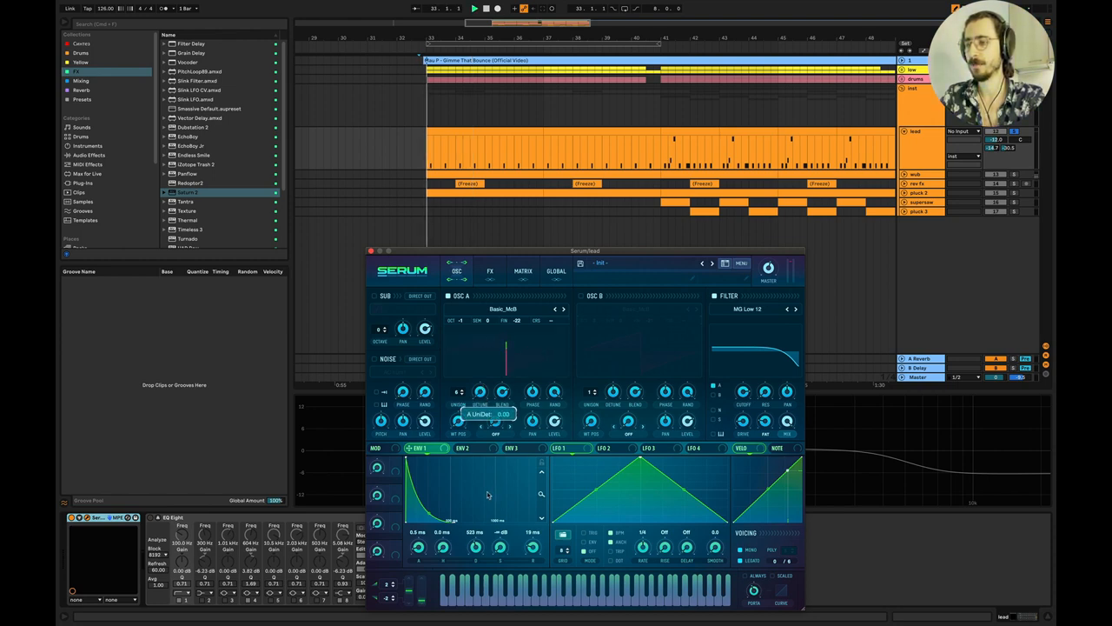
left_click_drag(480, 407, 490, 400)
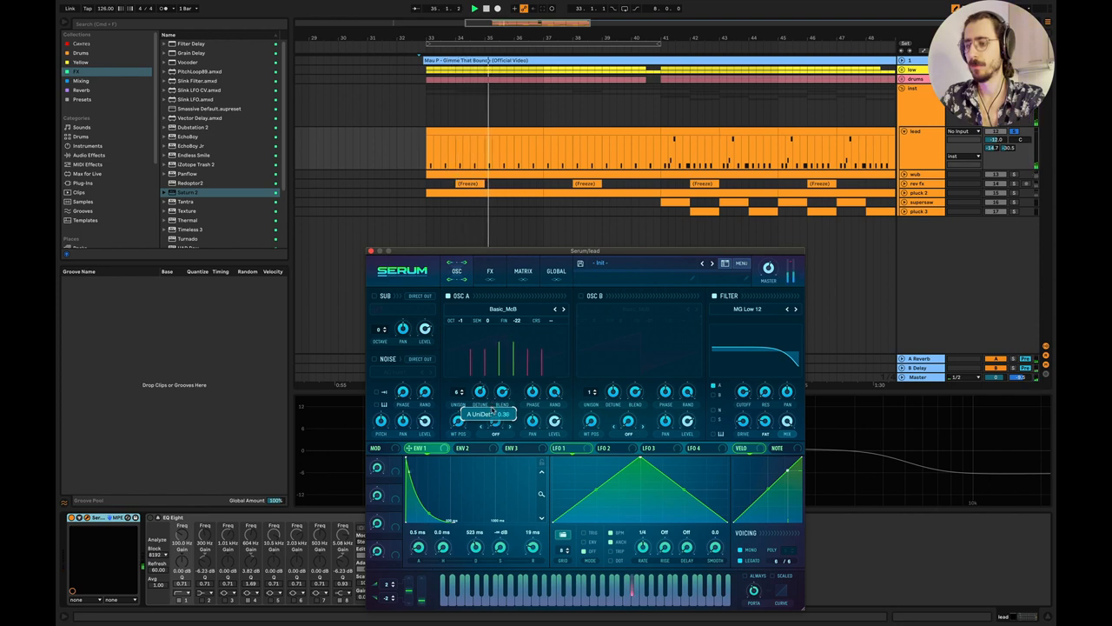
left_click_drag(480, 393, 490, 413)
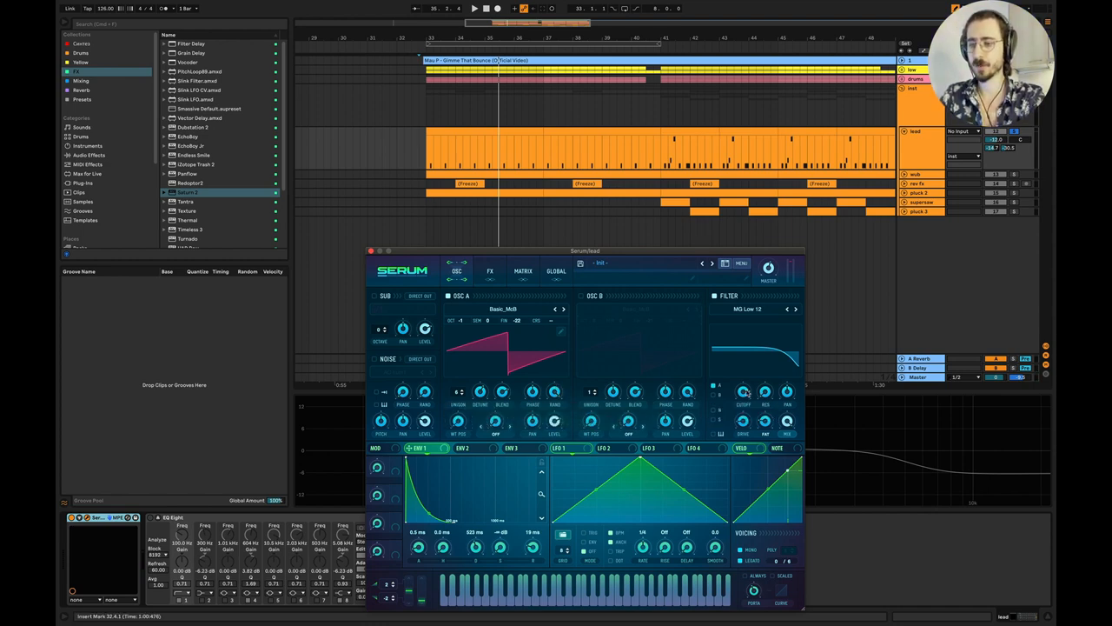
mouse_move(744, 393)
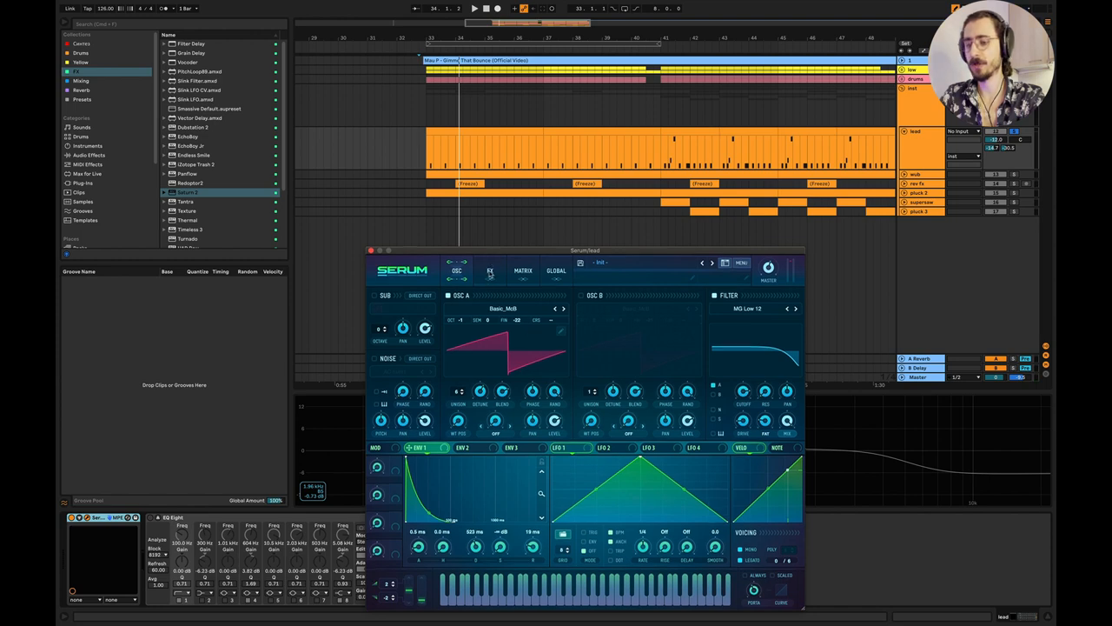
On Serum's FX page, turn on Hyper/Dimension and enable the Distortion module
left_click(490, 271)
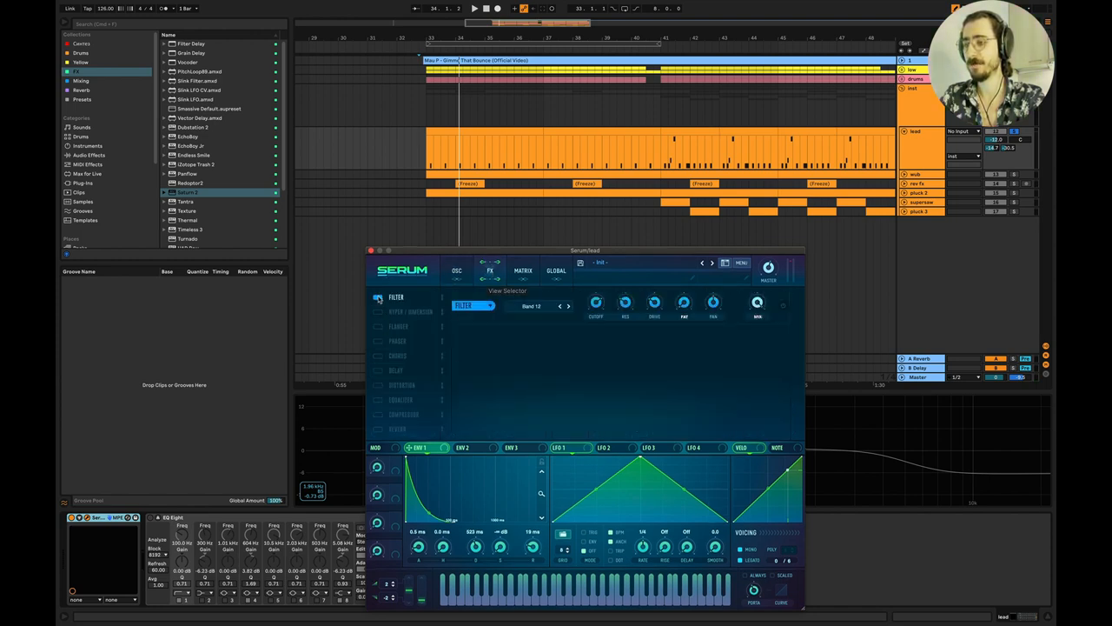
left_click(379, 313)
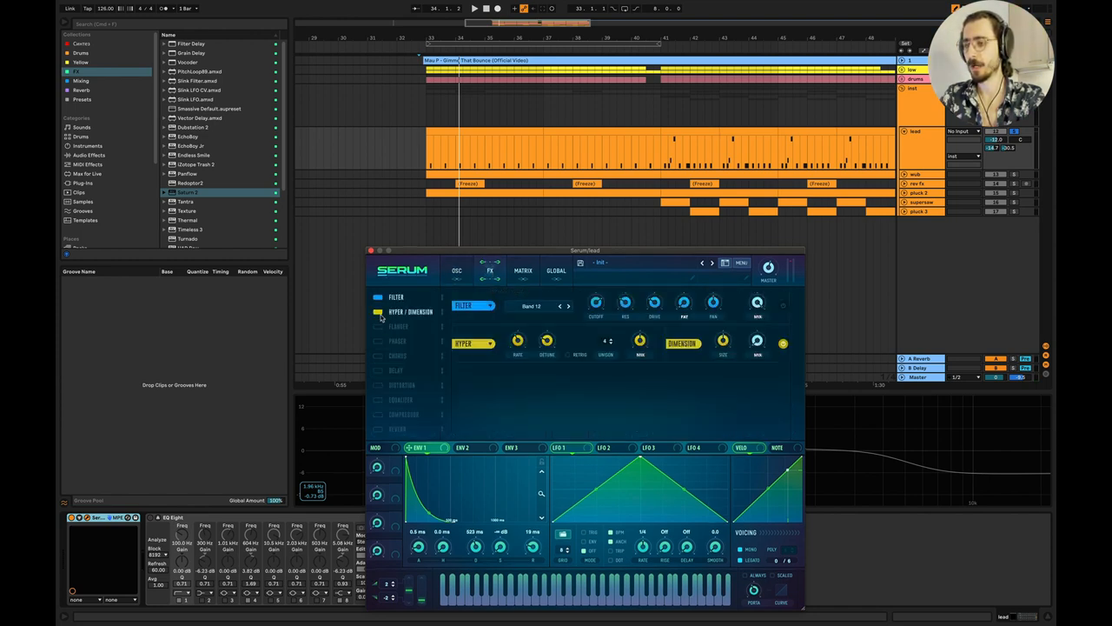
left_click(379, 340)
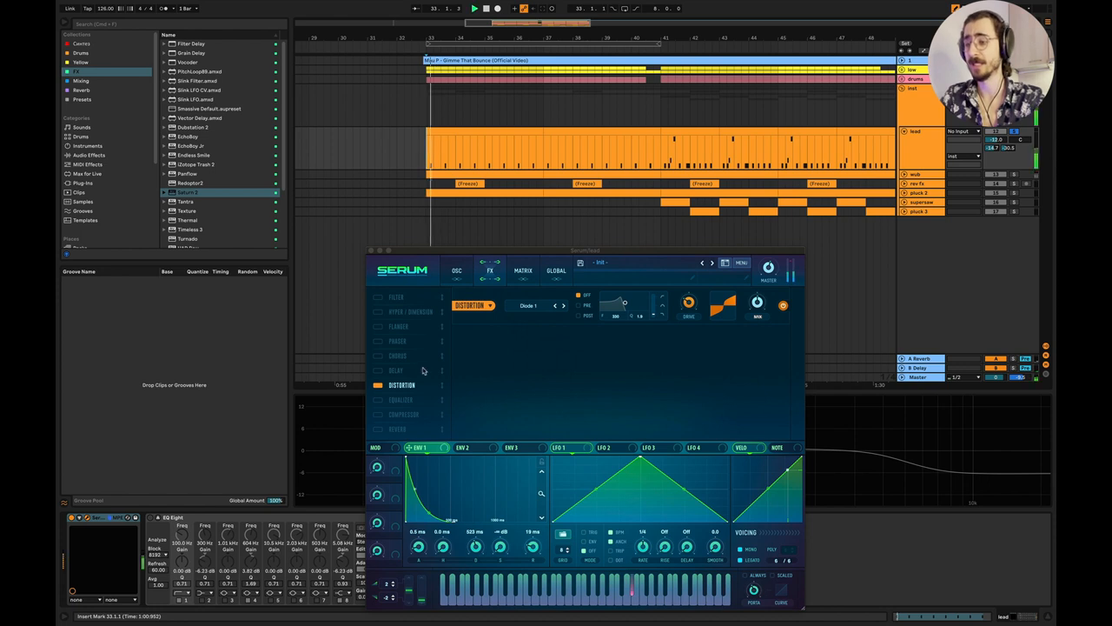
Enable the Equalizer and Compressor modules below Distortion in the bass's Serum FX chain
left_click(400, 398)
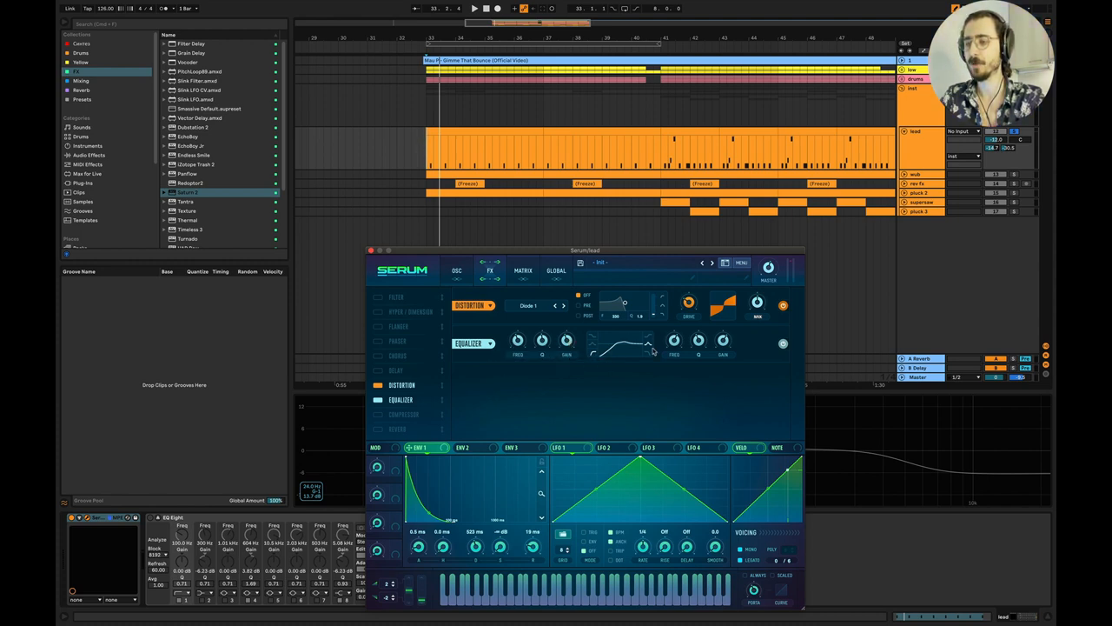
mouse_move(679, 321)
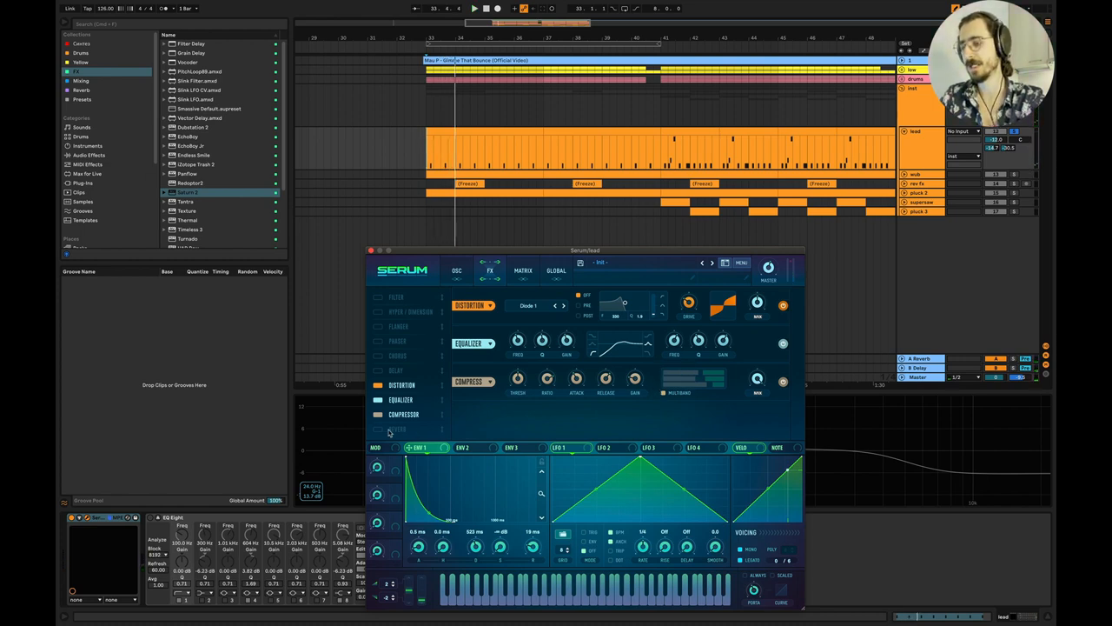
left_click(379, 428)
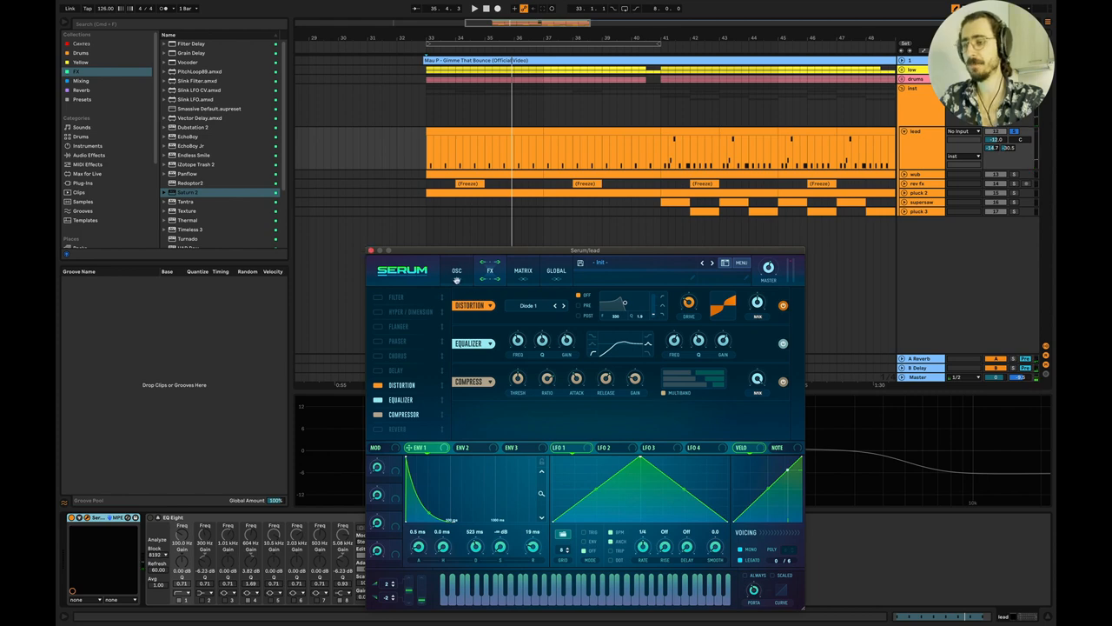
left_click(457, 271)
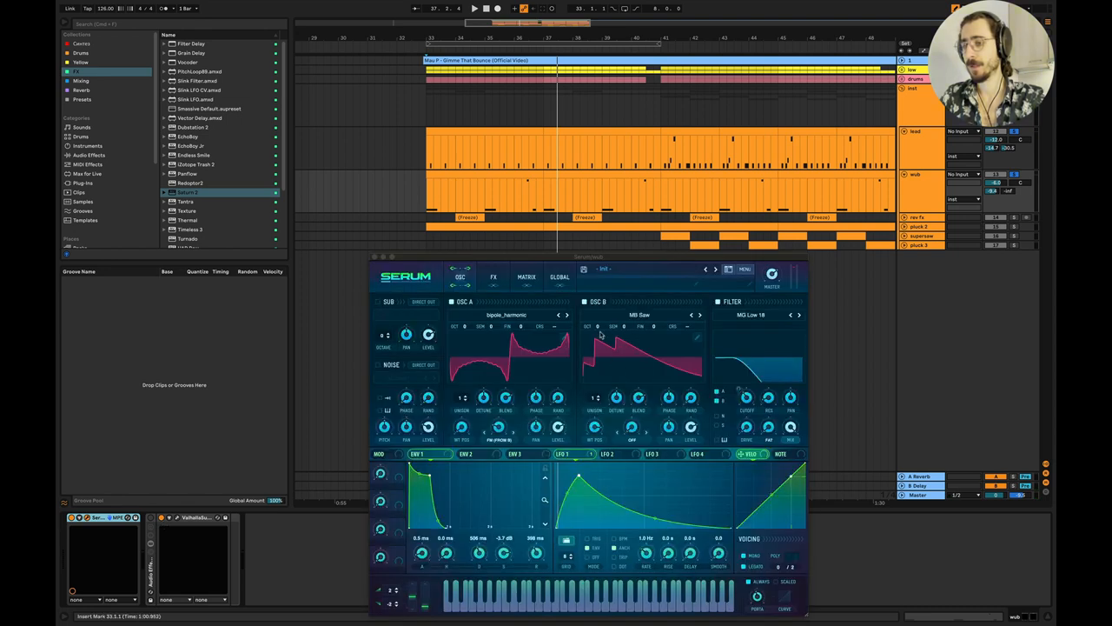
Disable OSC B on the lead's Serum patch so only the first oscillator sounds
left_click(493, 277)
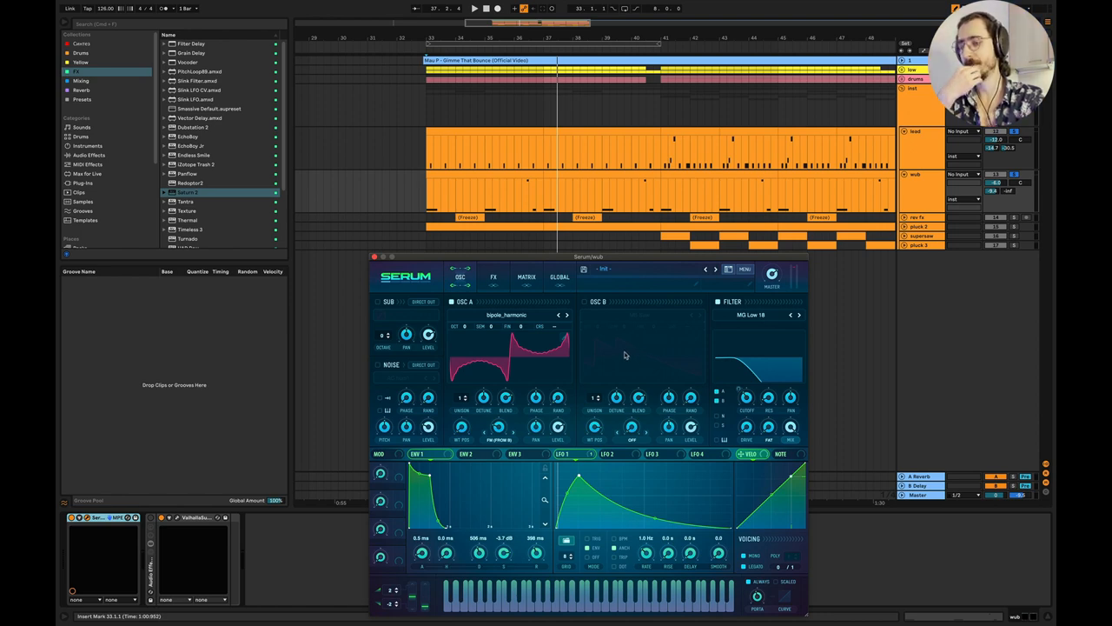
left_click(508, 315)
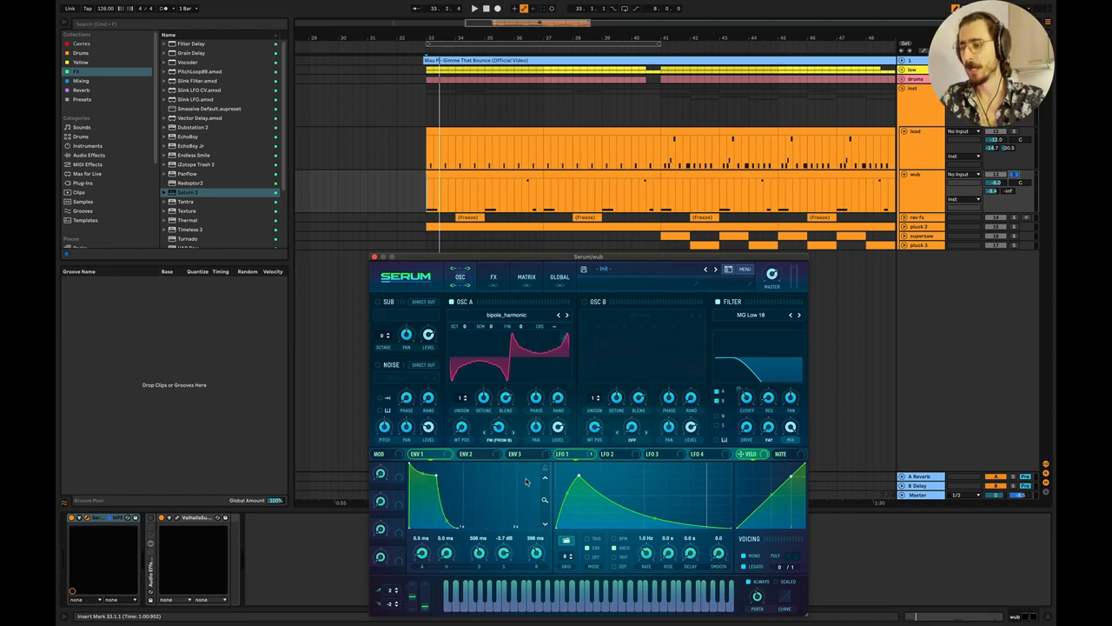
mouse_move(609, 331)
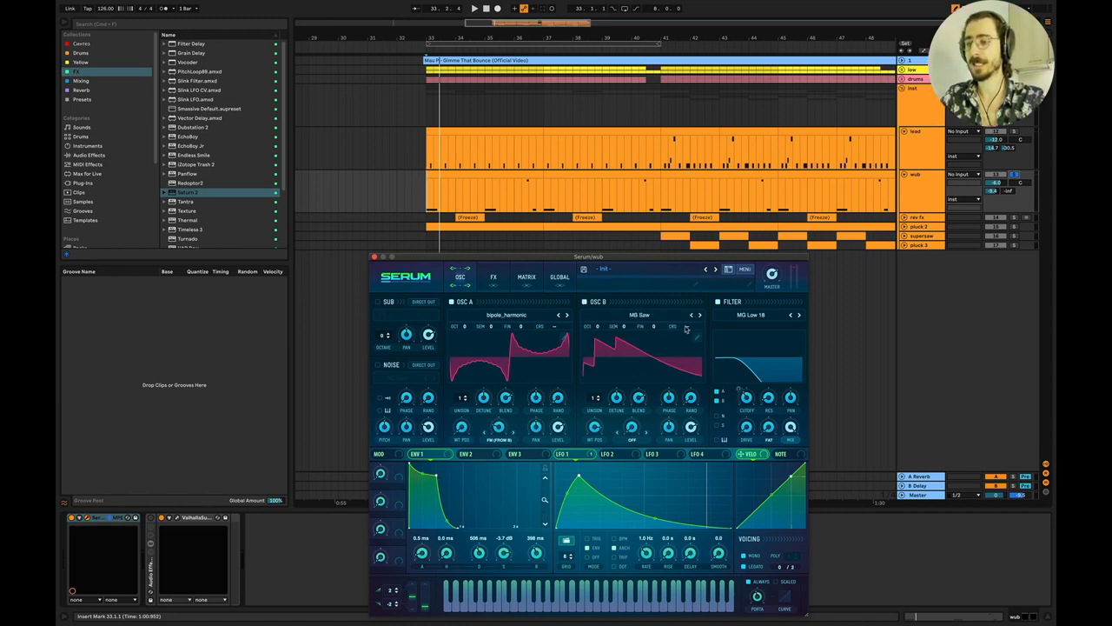
Re-enable OSC B, browse its wavetables, and set OSC A's warp mode to FM (from B)
left_click(639, 314)
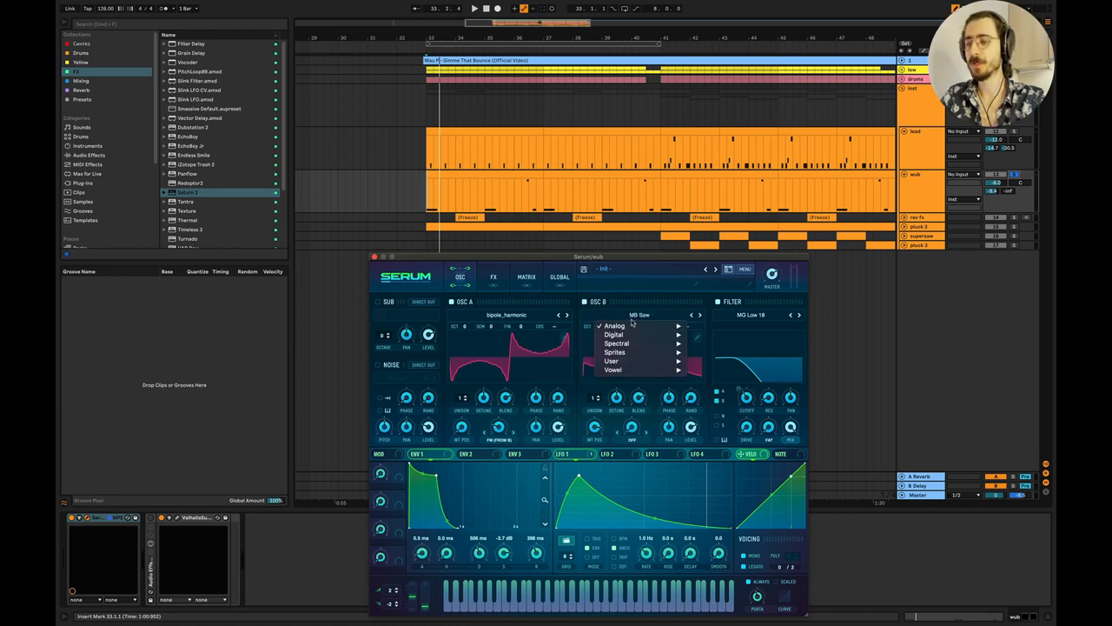
left_click(615, 325)
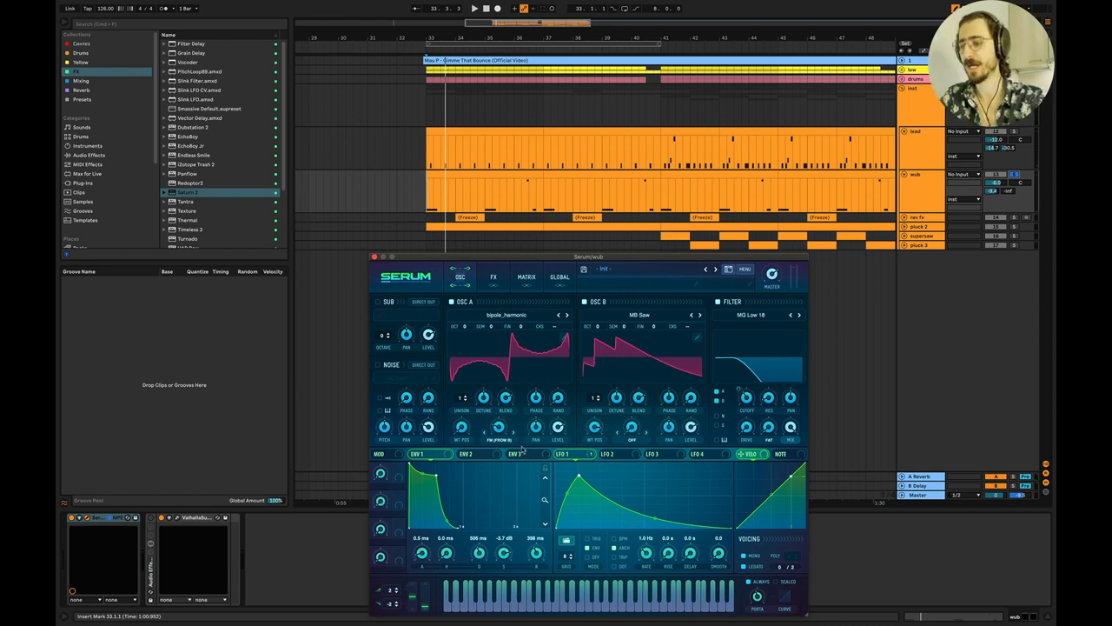
left_click(507, 438)
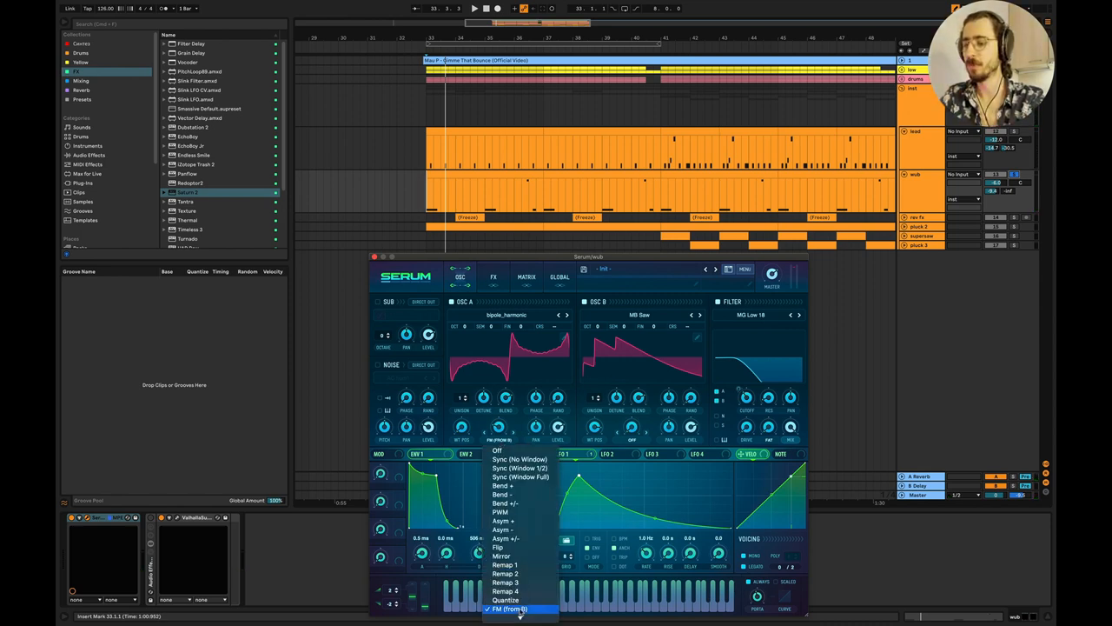
left_click(508, 608)
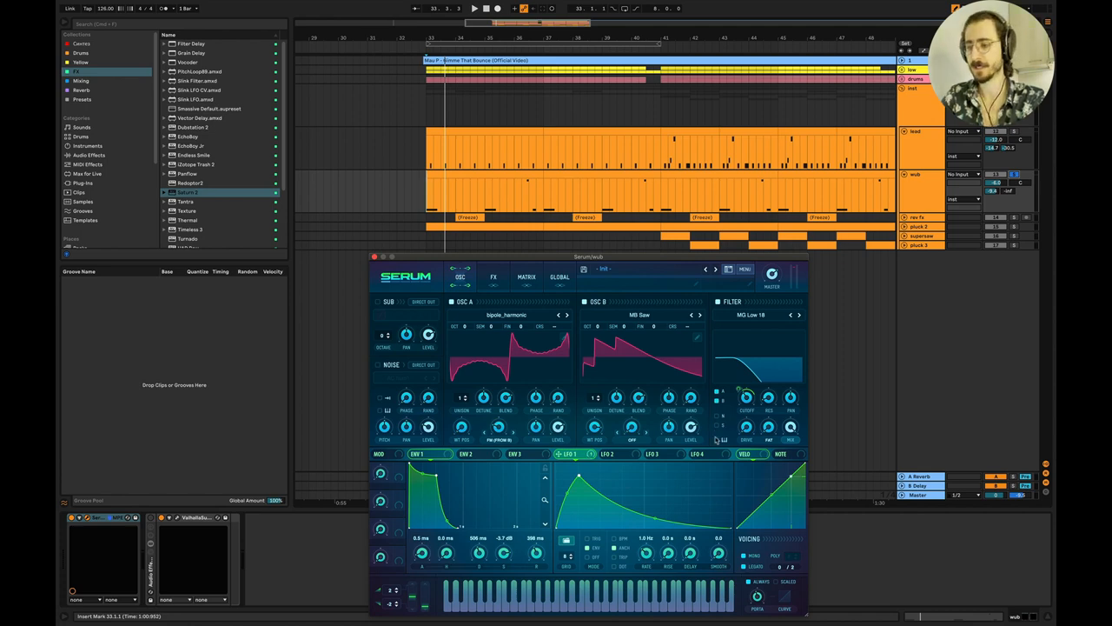
mouse_move(565, 486)
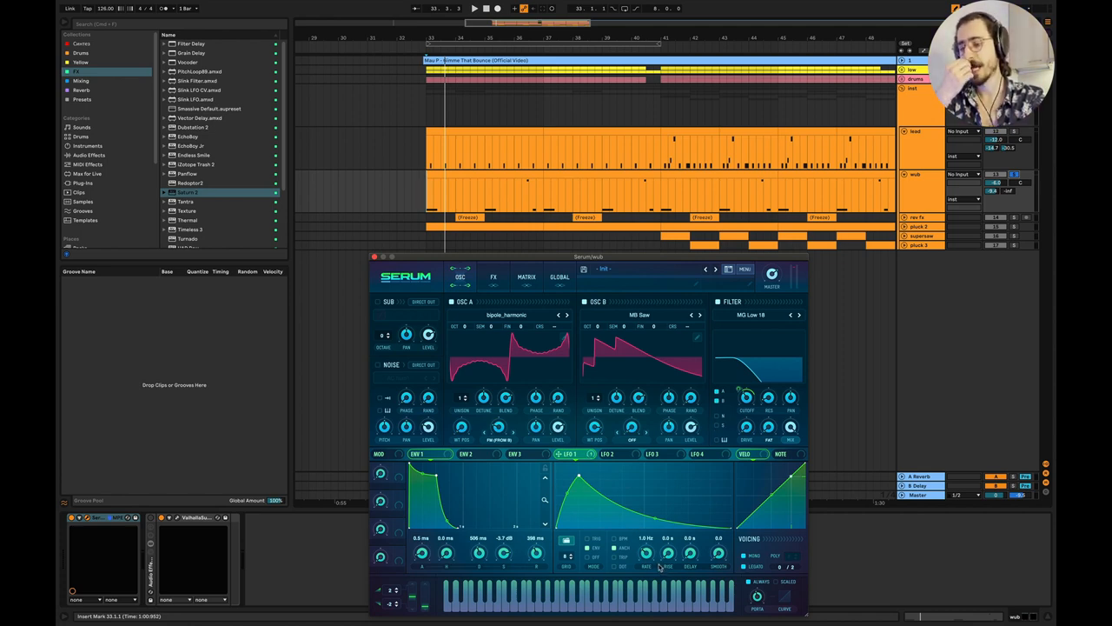
mouse_move(647, 554)
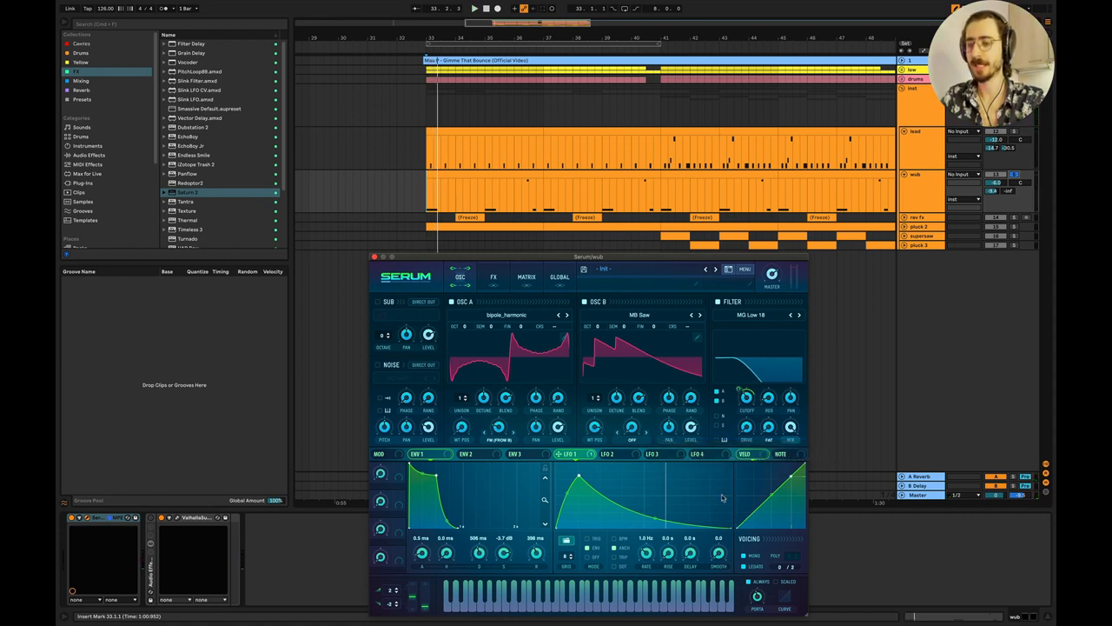
mouse_move(747, 589)
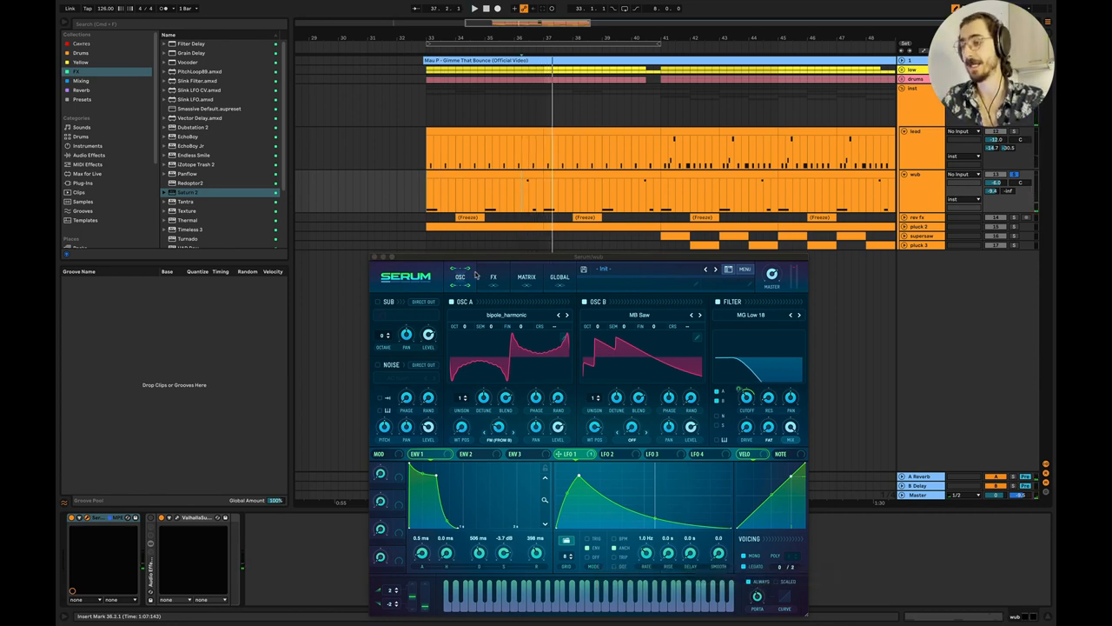
left_click(493, 276)
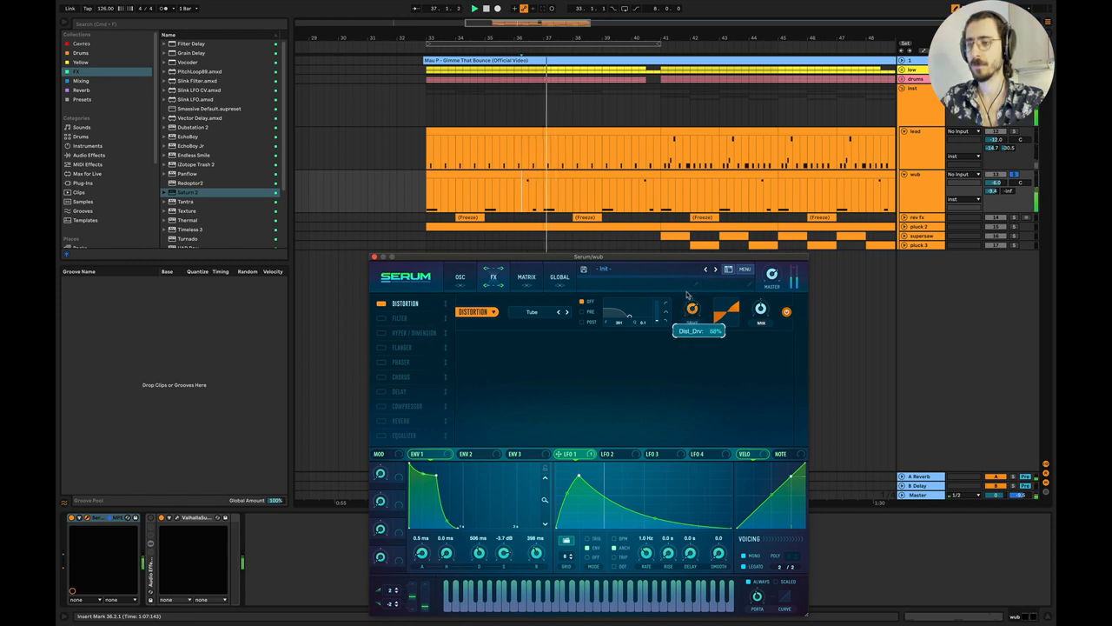
Raise the Distortion drive and add a Filter module set to high-pass after it
left_click_drag(692, 309, 692, 327)
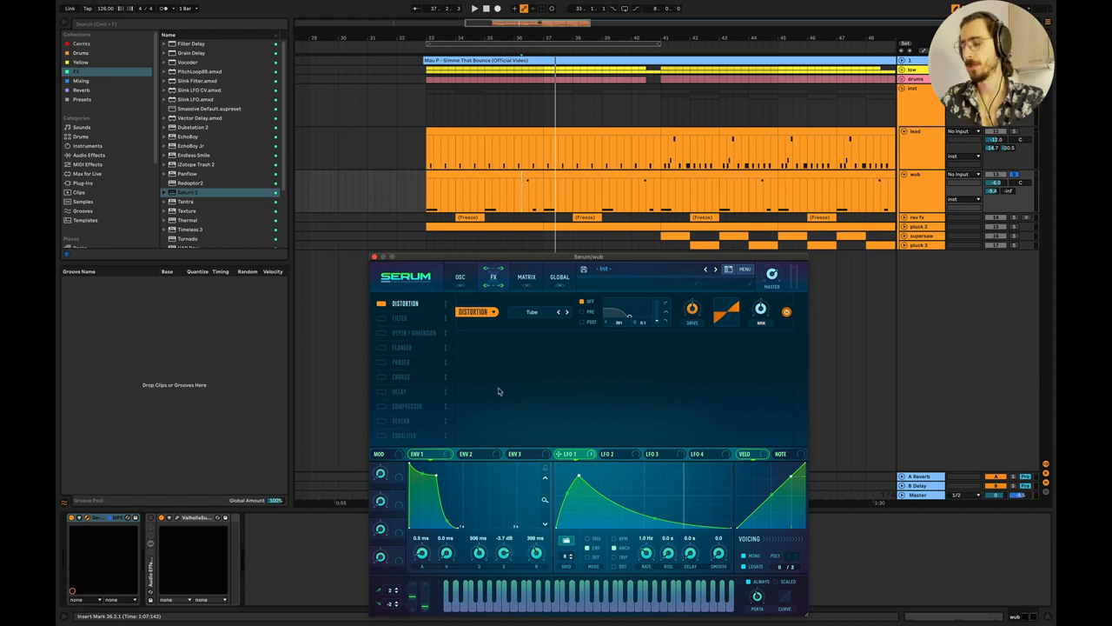
left_click(403, 434)
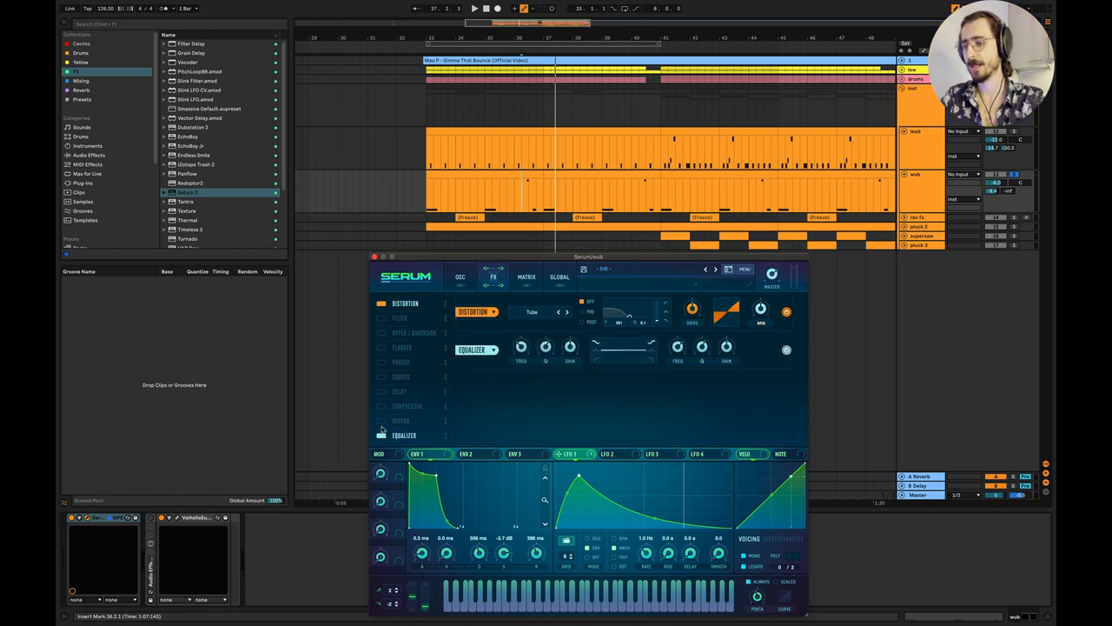
left_click(381, 317)
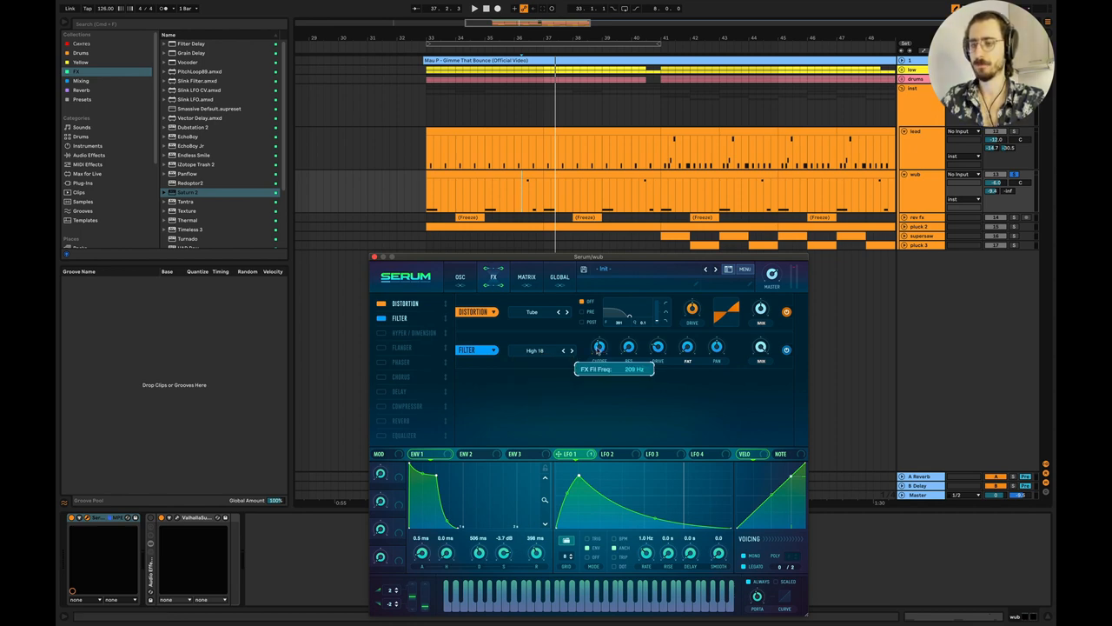
mouse_move(643, 372)
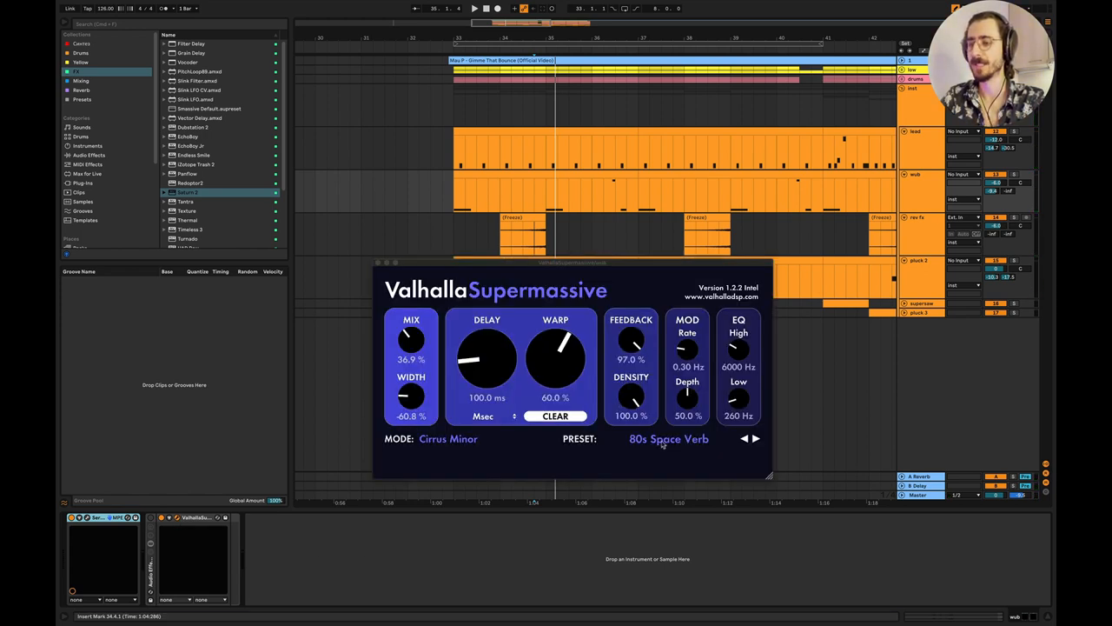
Close Supermassive, then Freeze Track and Flatten the reverb synth track into audio
left_click(669, 438)
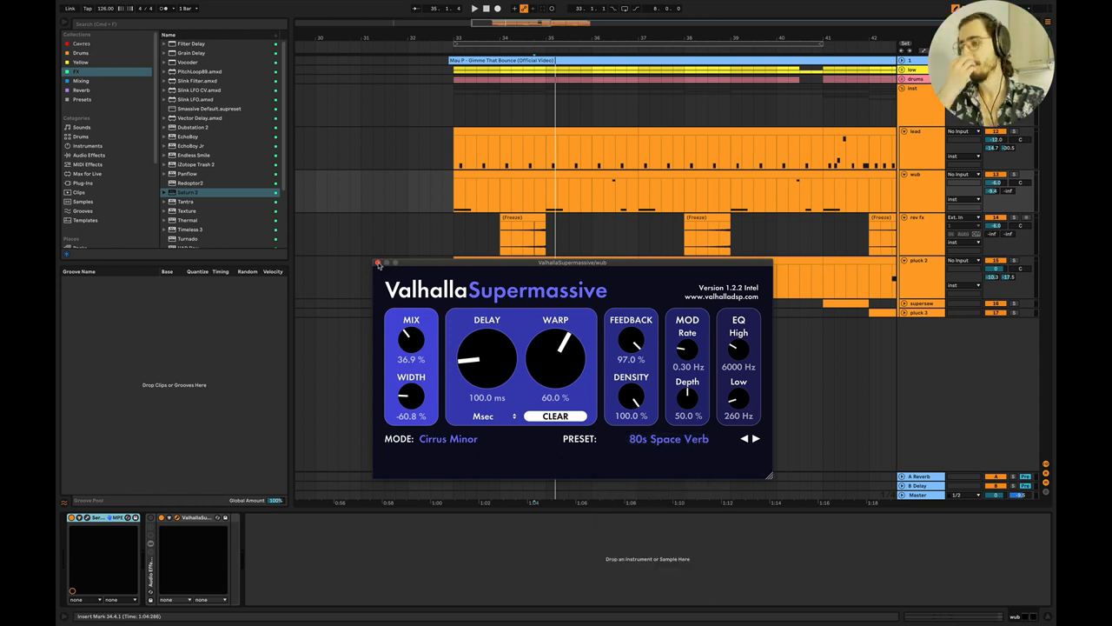
right_click(921, 174)
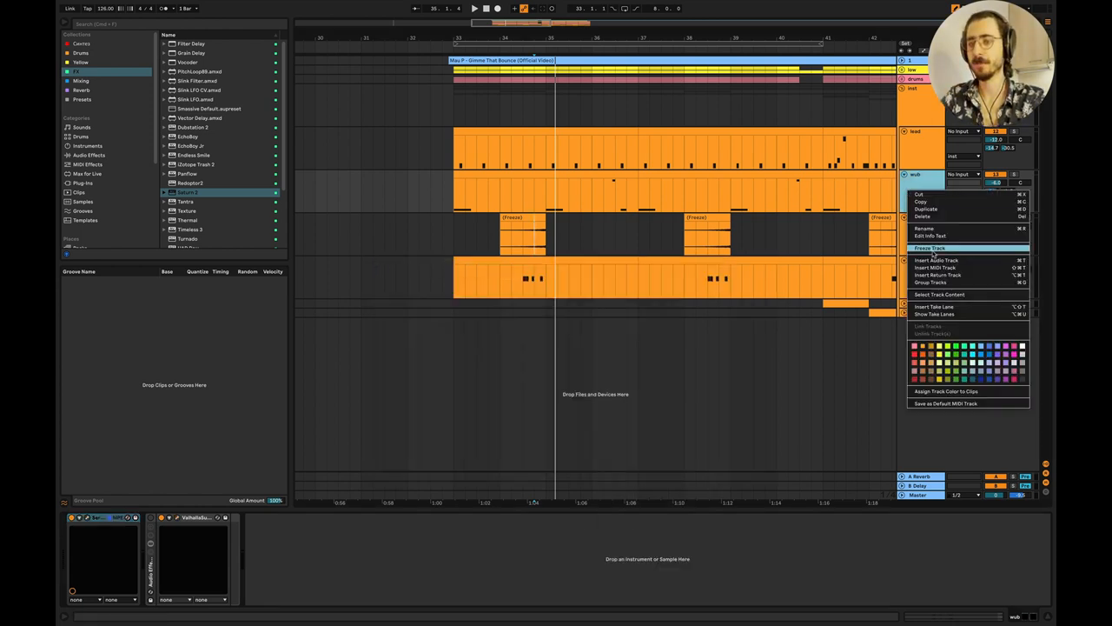
left_click(930, 247)
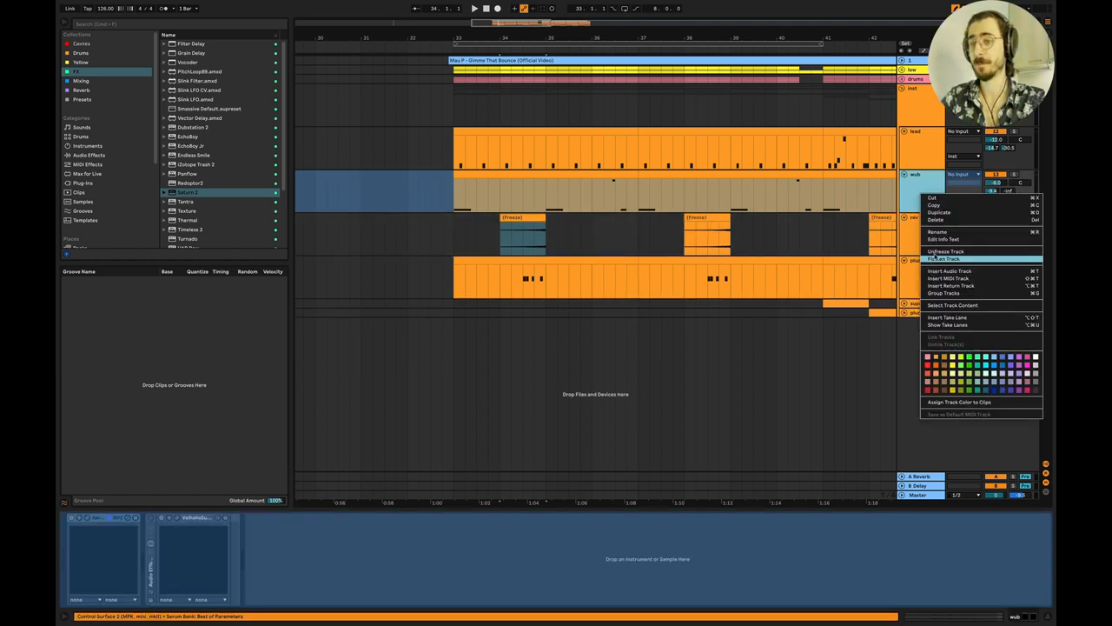
left_click(946, 250)
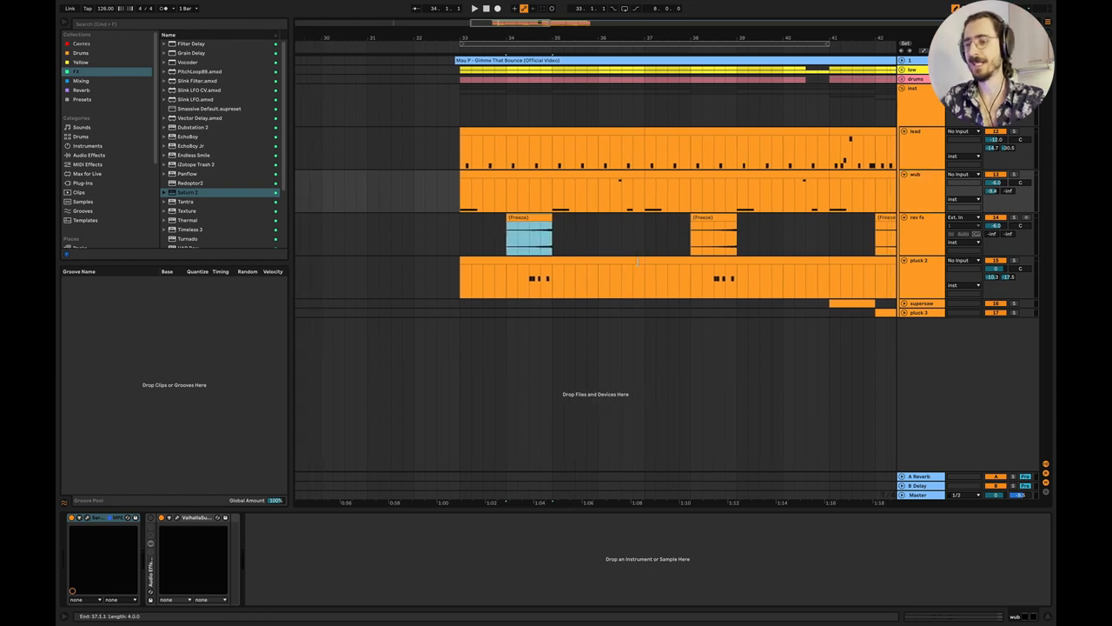
Open the Serum instrument on the next synth track at its OSC page
left_click(528, 235)
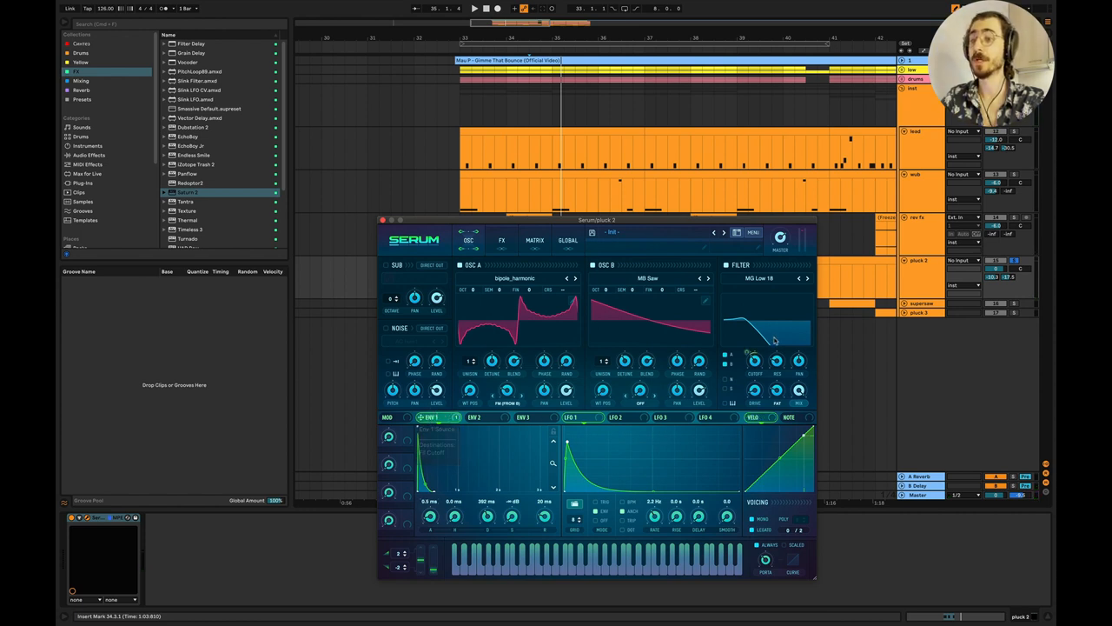
Enable Distortion and Filter in this Serum's FX and set the filter cutoff near 250 Hz
left_click(501, 240)
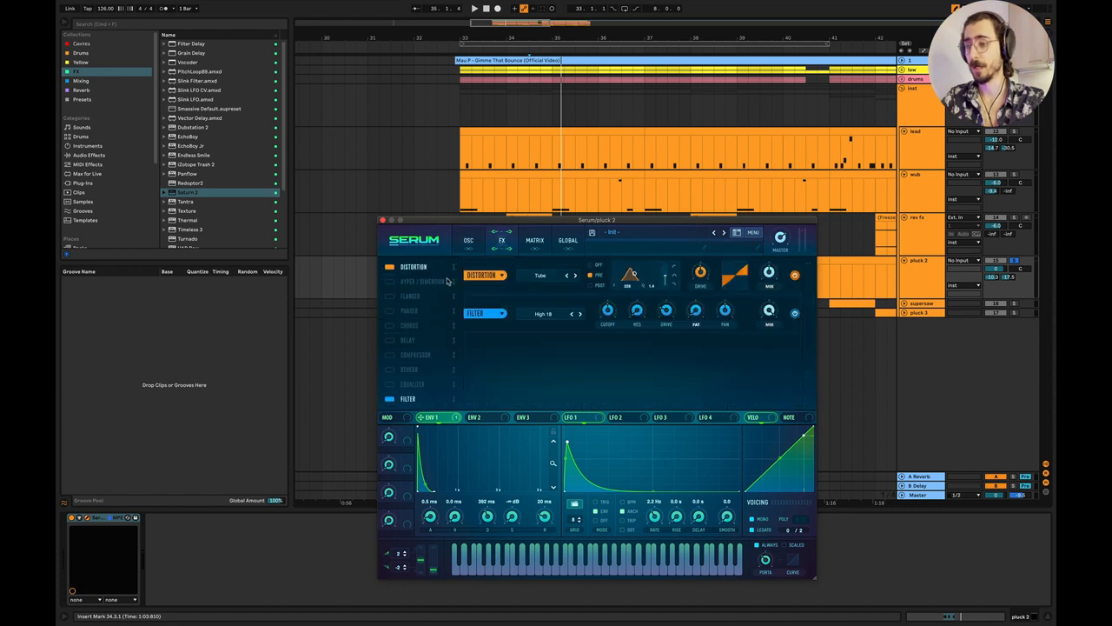
mouse_move(681, 292)
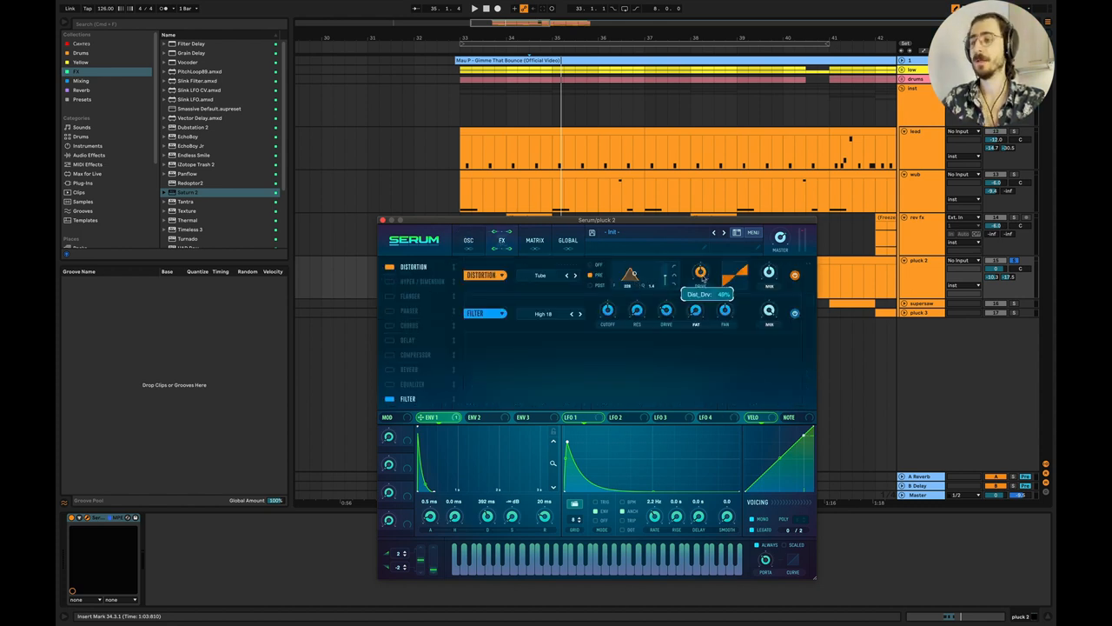
left_click(389, 281)
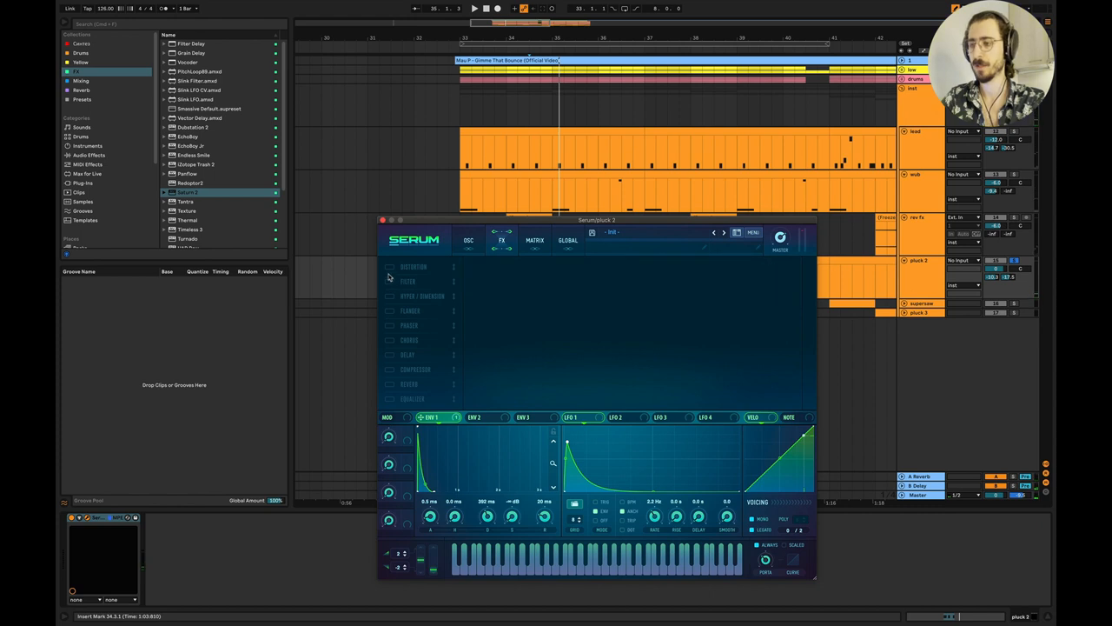
left_click(389, 268)
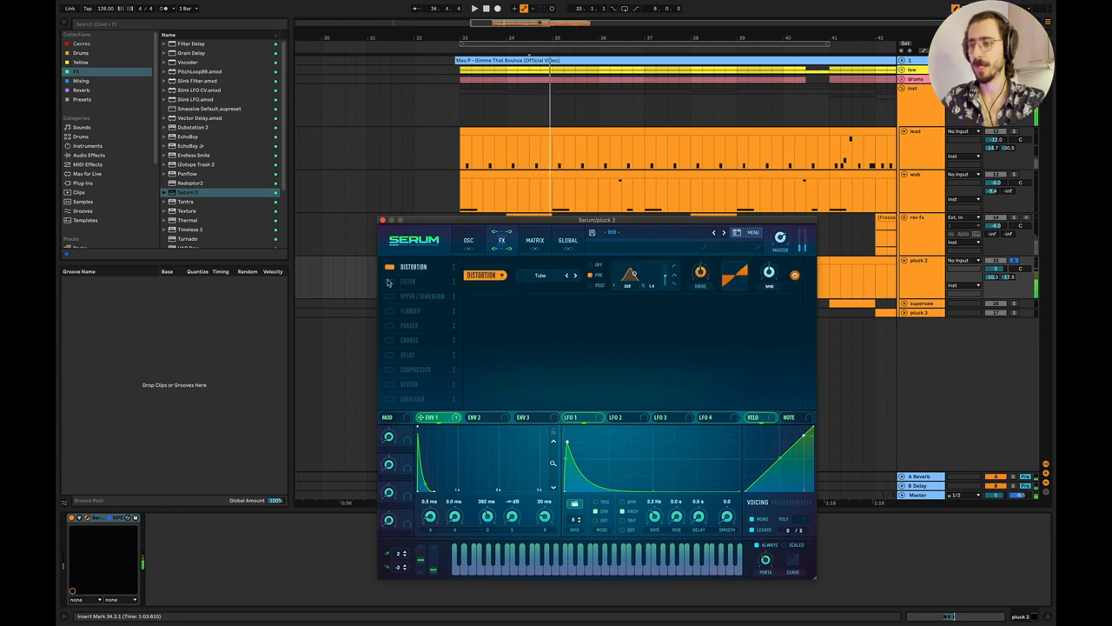
left_click(390, 281)
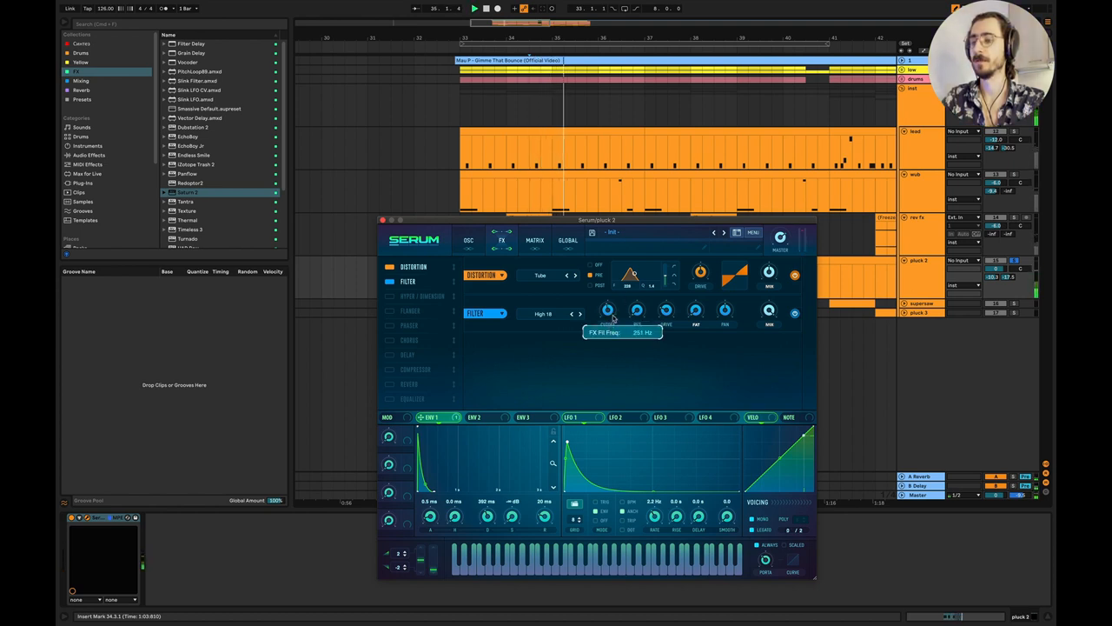
left_click_drag(608, 310, 610, 304)
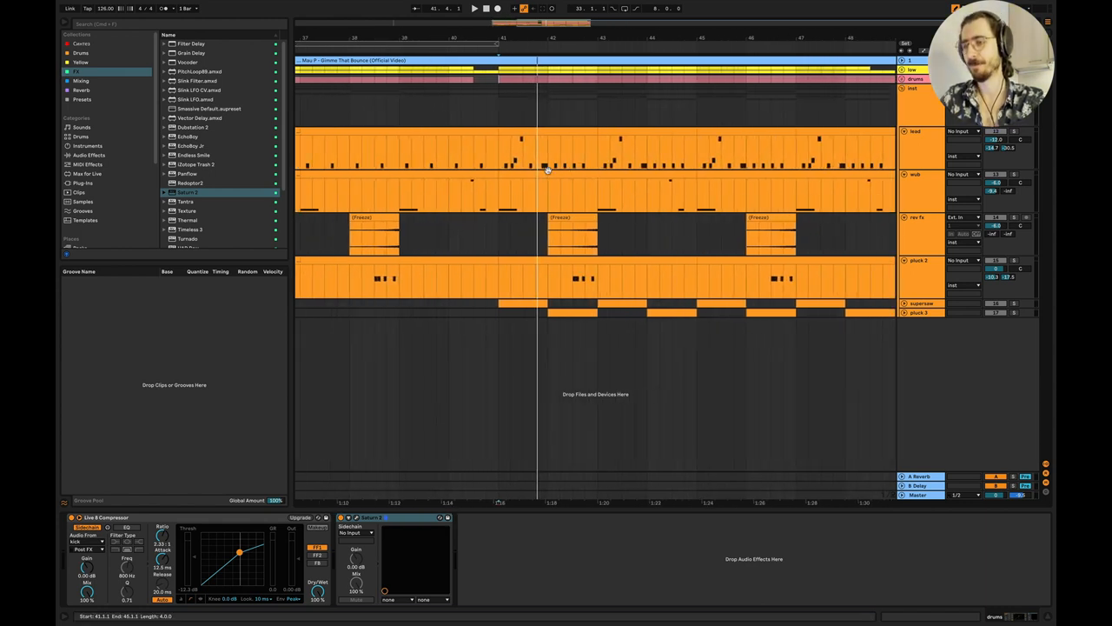
Draw the supersaw lead's note clip in the second drop of the arrangement
left_click_drag(500, 153, 600, 152)
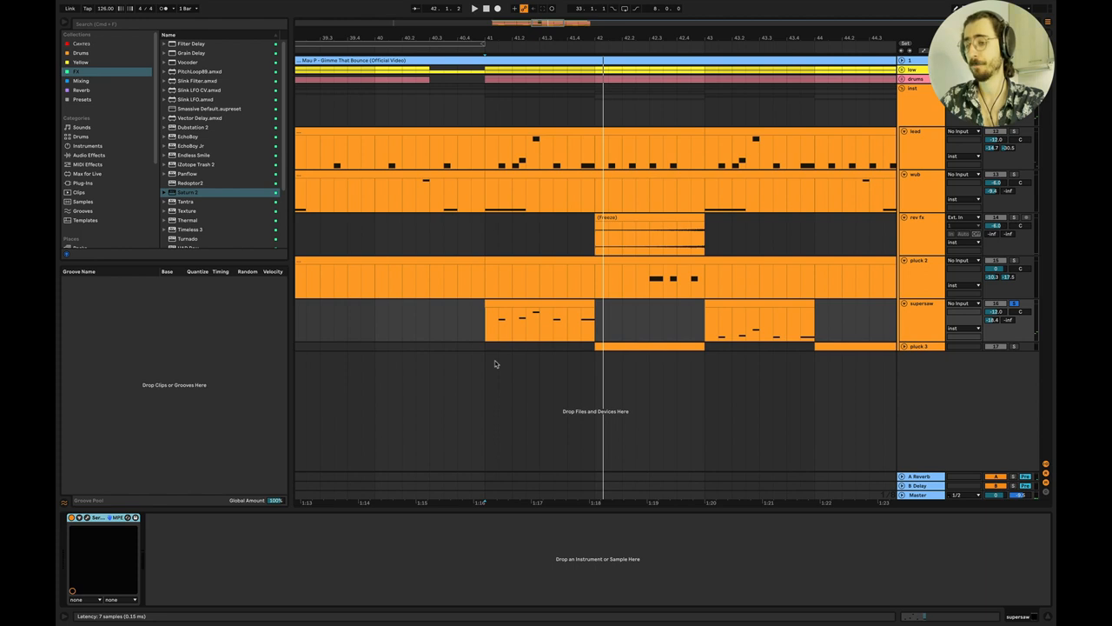
mouse_move(594, 302)
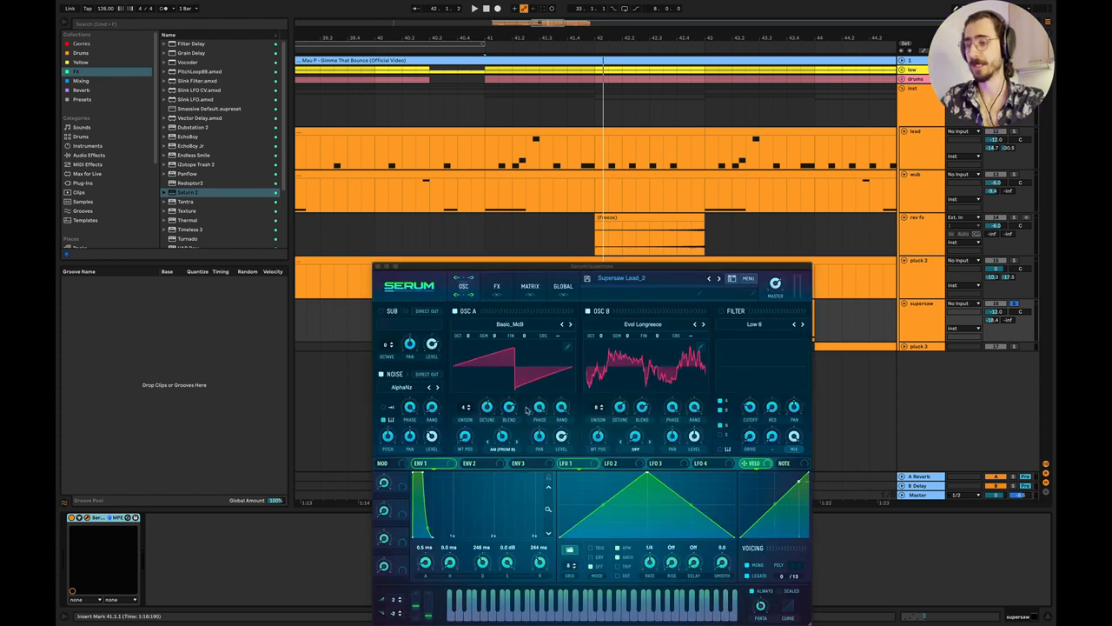
Sweep Osc B's WT Pos to a brighter wavetable position, glancing at the FX page in between
left_click_drag(487, 407, 487, 426)
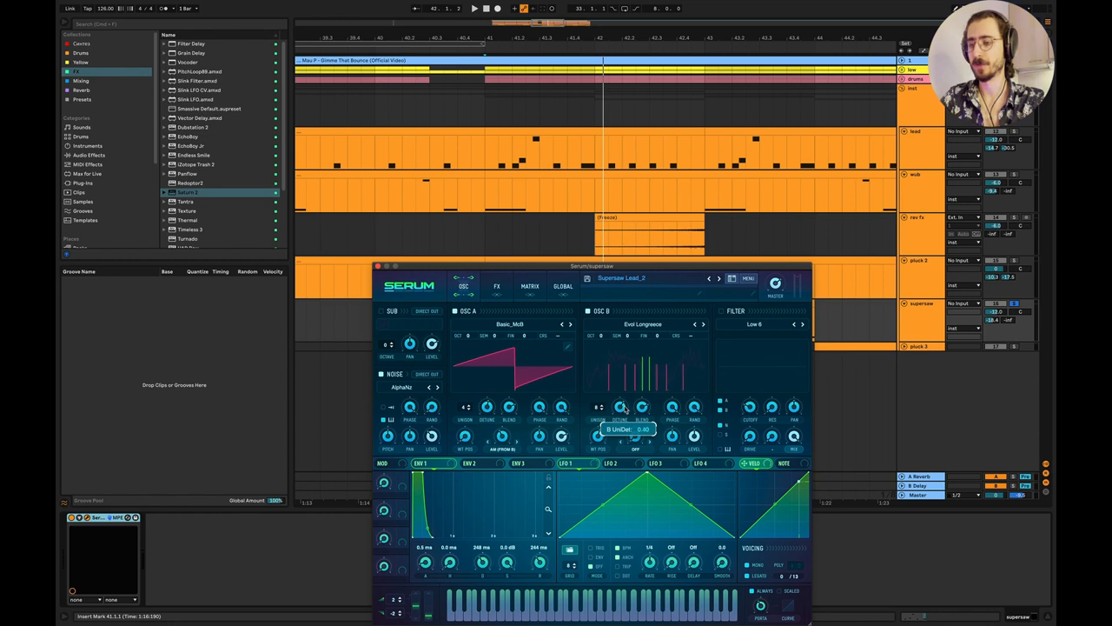
left_click_drag(626, 408, 629, 403)
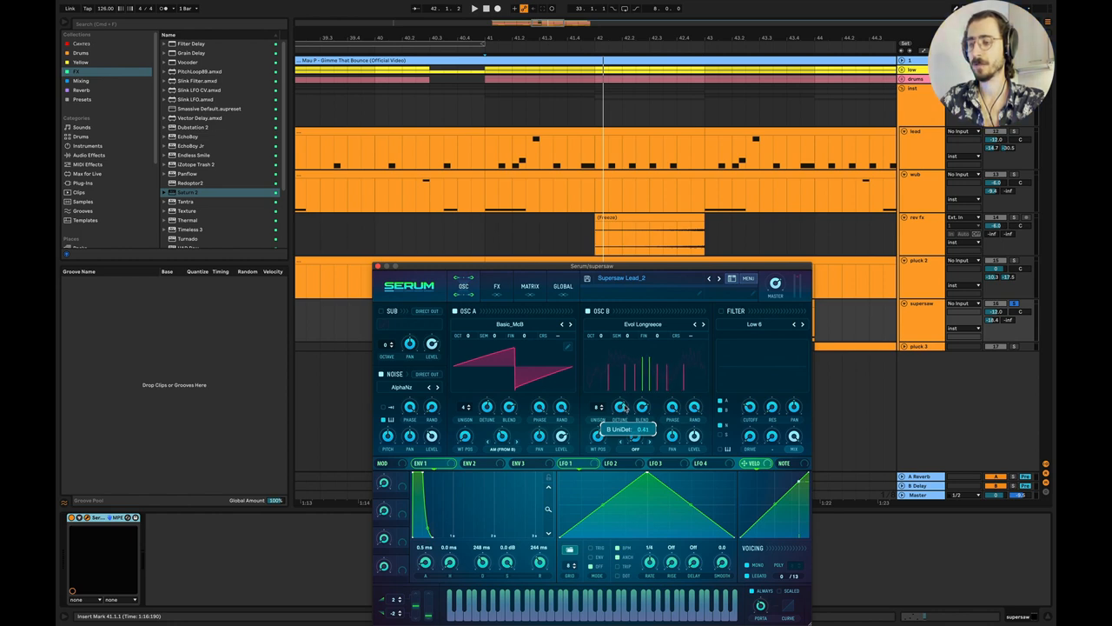
left_click(497, 285)
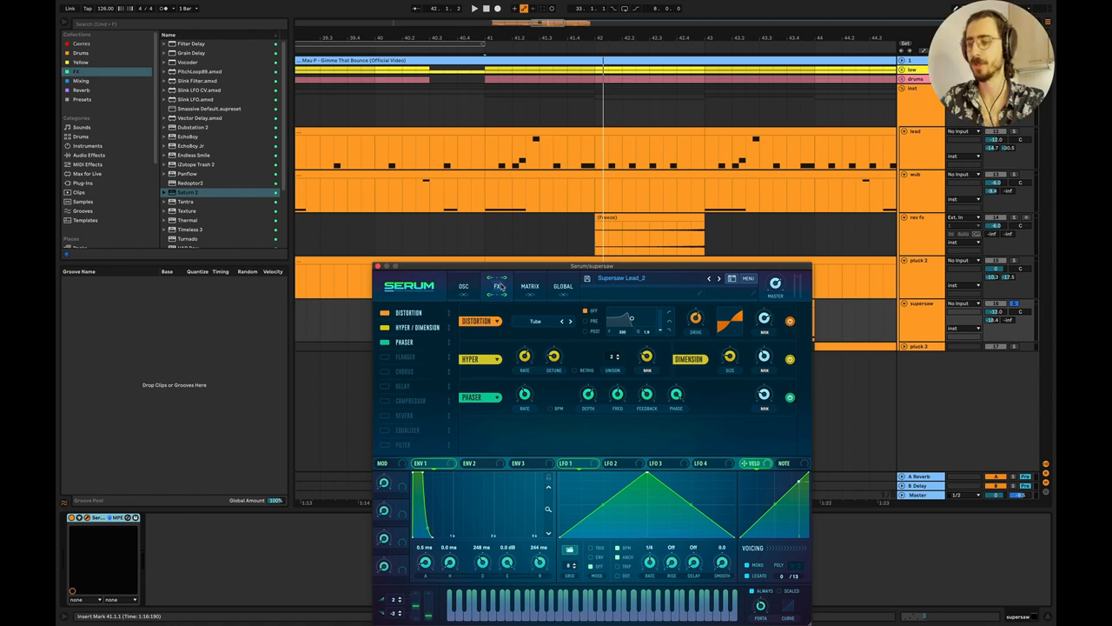
left_click(464, 285)
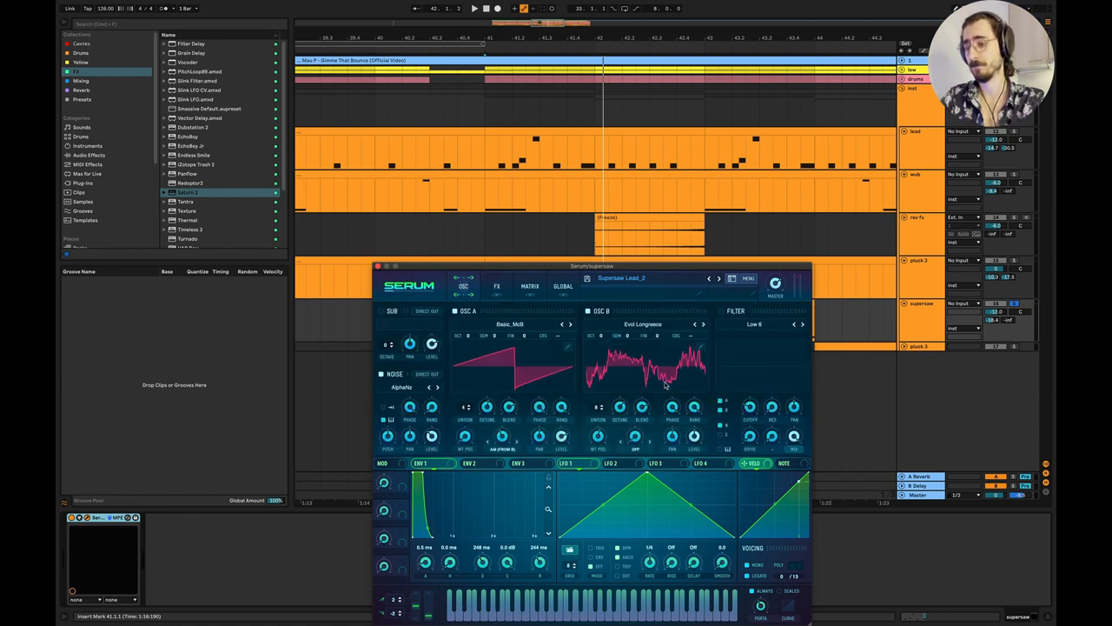
left_click_drag(487, 407, 487, 426)
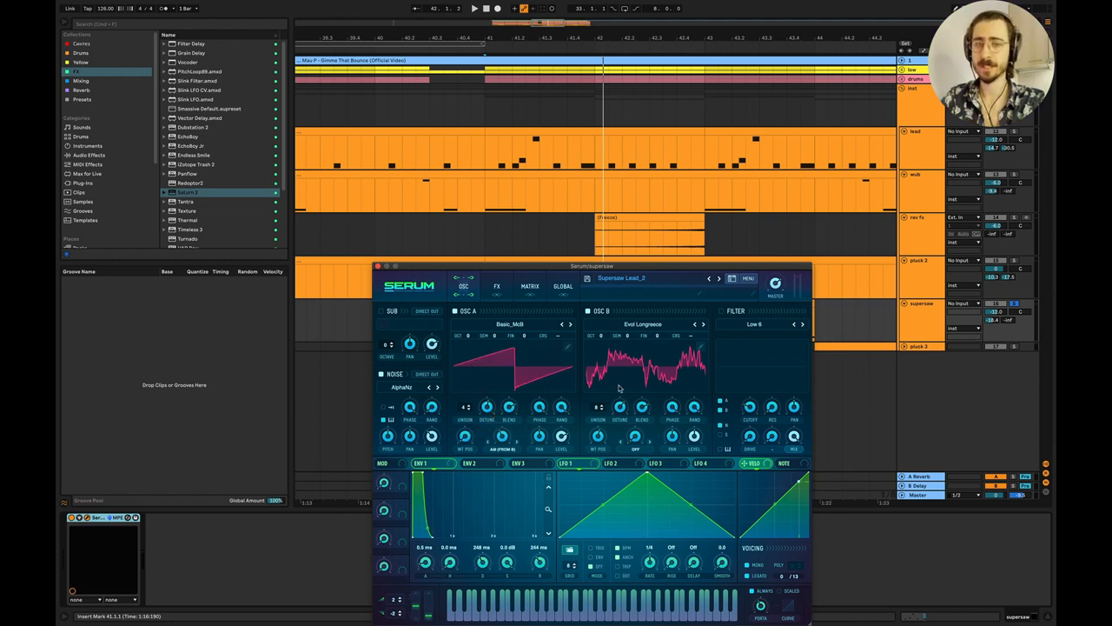
mouse_move(664, 393)
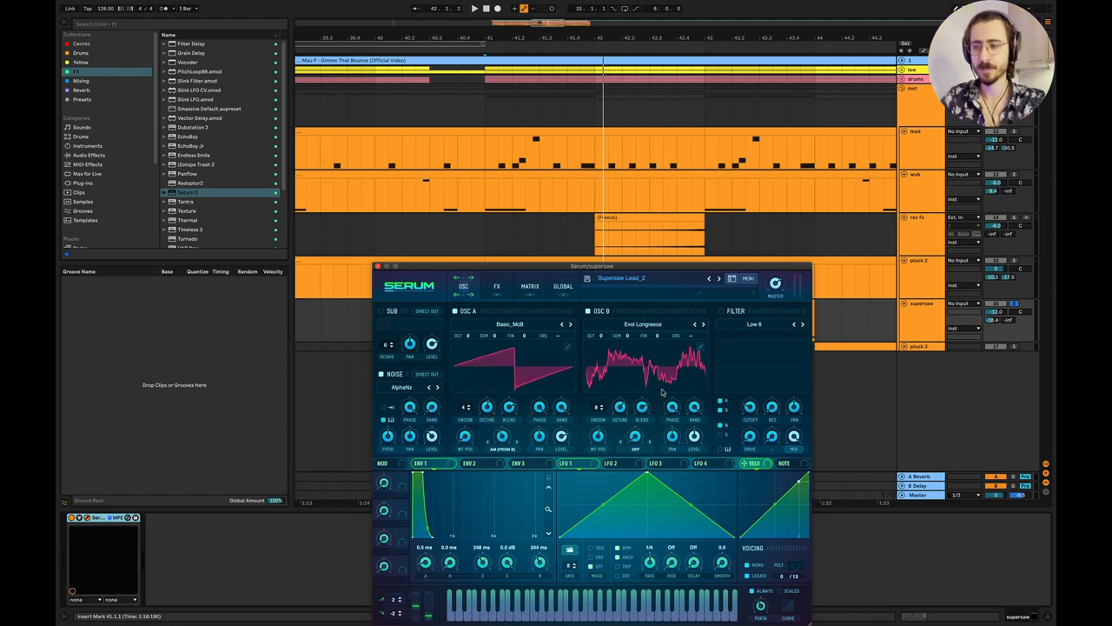
mouse_move(630, 374)
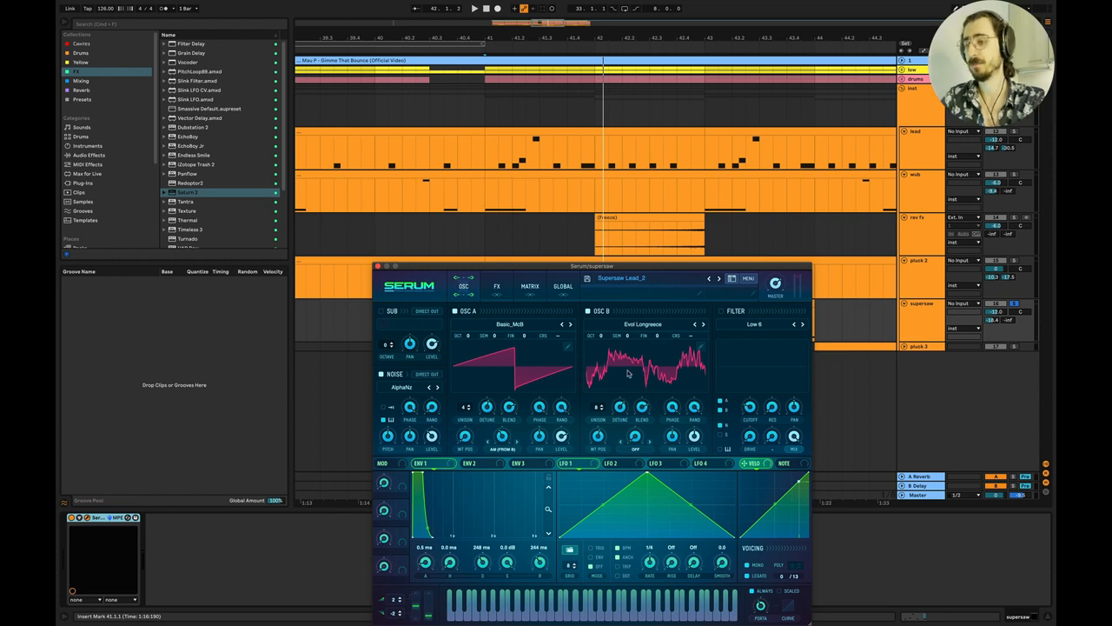